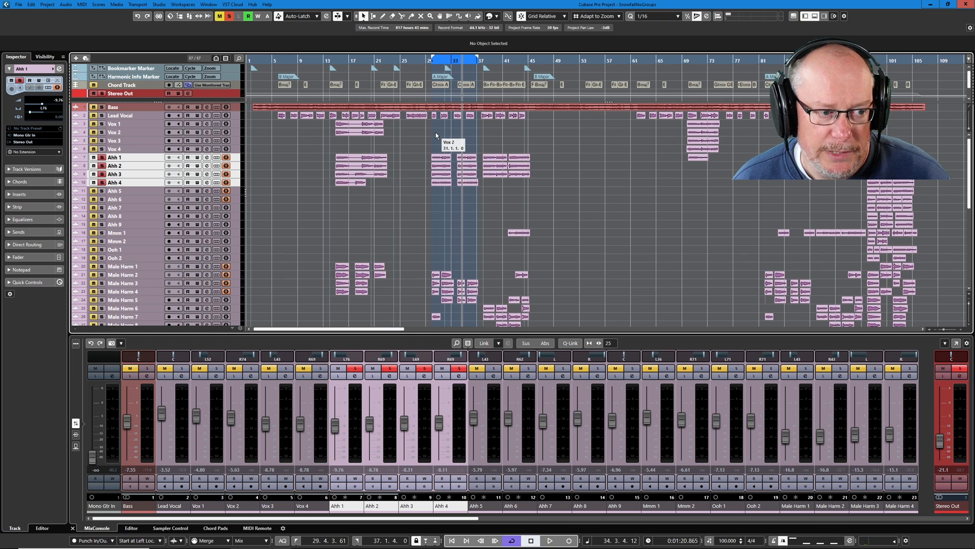
# Step: Start looped playback of the Ahh vocals and lower the linked Ahh 1–4 faders about 2 dB
pyautogui.click(549, 540)
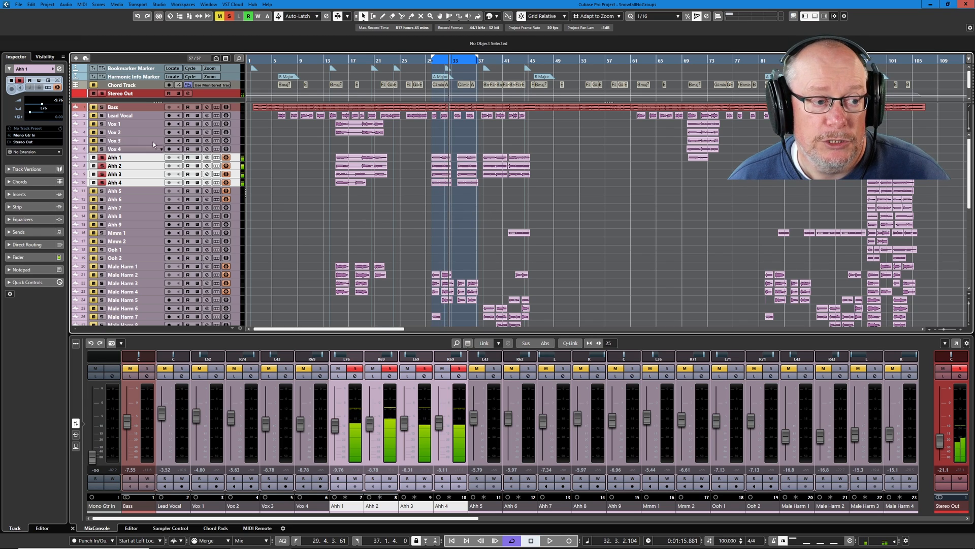
pyautogui.moveTo(149, 158)
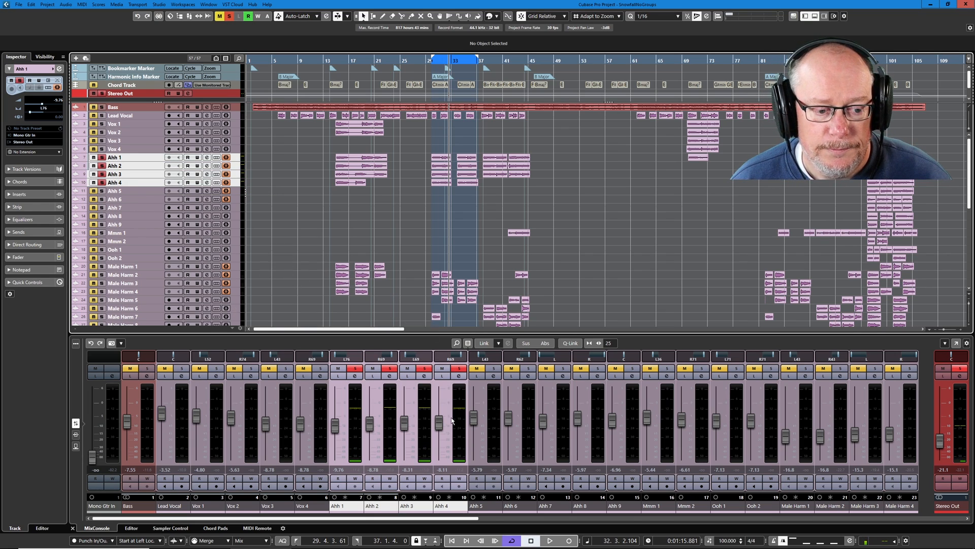
pyautogui.moveTo(460, 432)
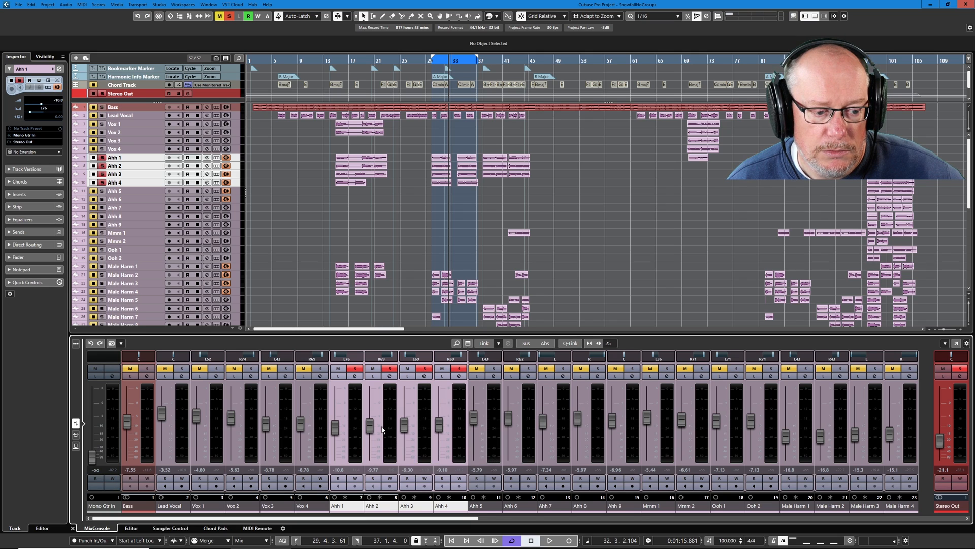
# Step: Add a stereo group channel named Ahh to the selected Ahh tracks, creating Ahh Sub below Ahh 4
pyautogui.rightClick(383, 428)
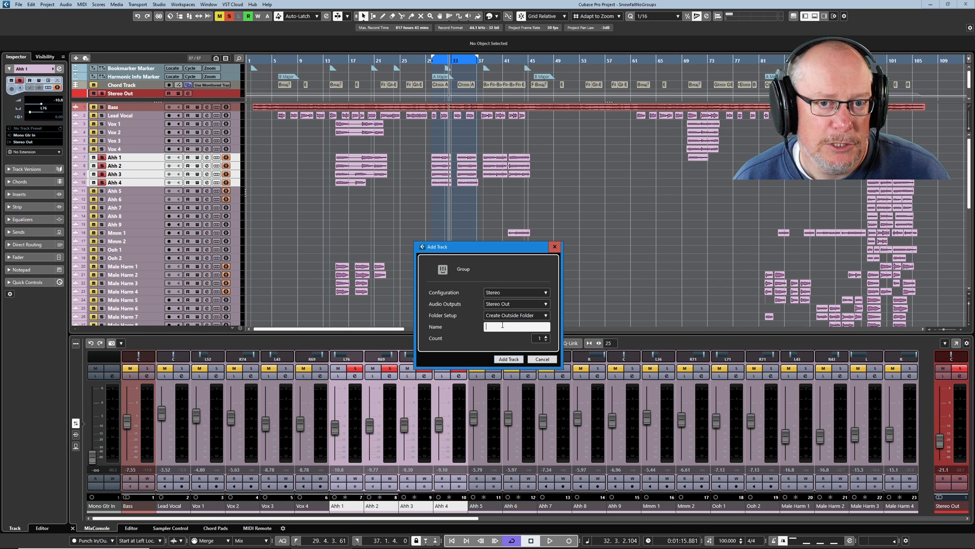
pyautogui.write('Ahh')
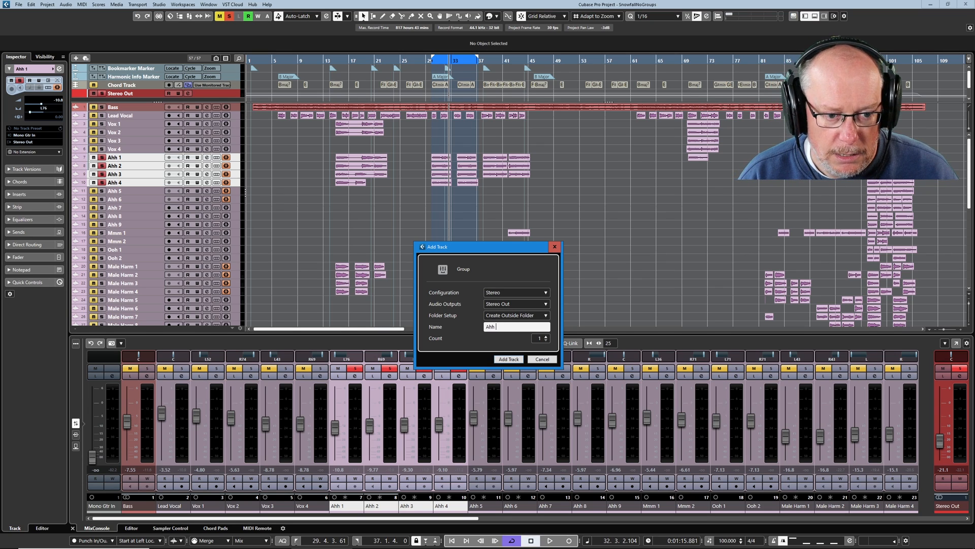
pyautogui.click(508, 359)
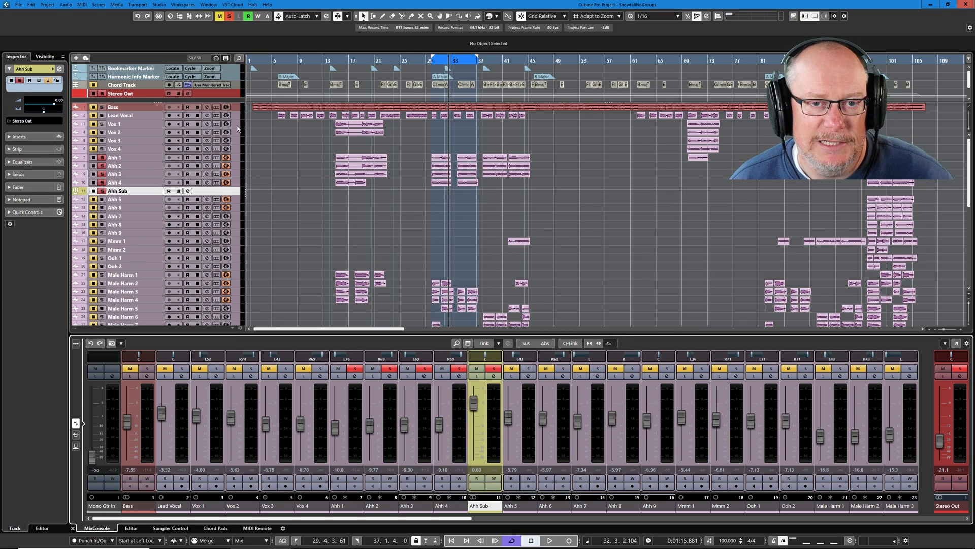
# Step: Colour the Ahh Sub group with the purple Voice Group colour
pyautogui.click(498, 16)
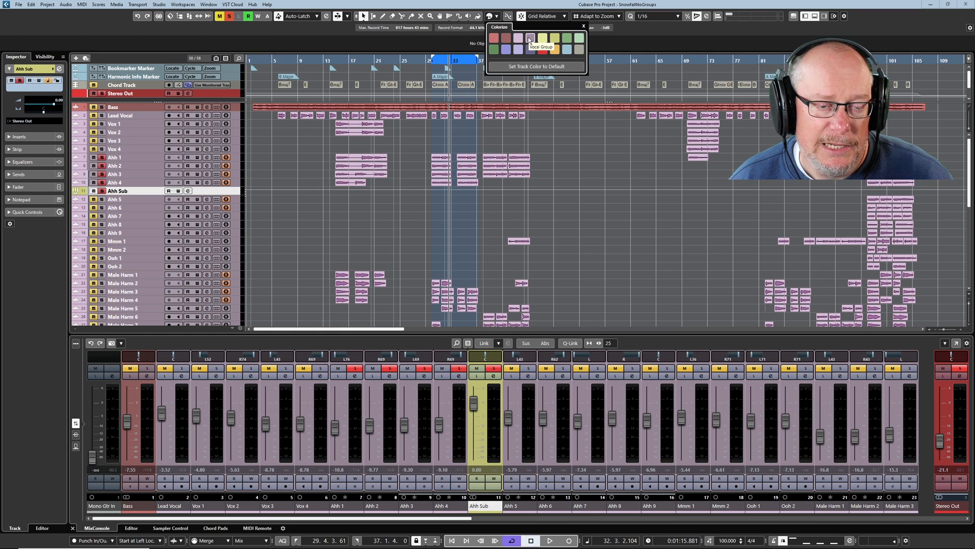
pyautogui.moveTo(518, 41)
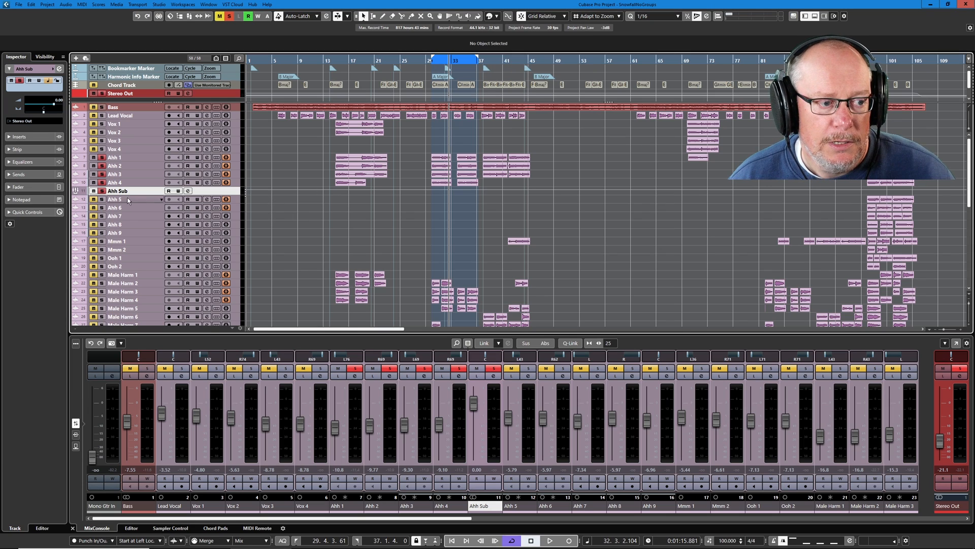
pyautogui.moveTo(196, 232)
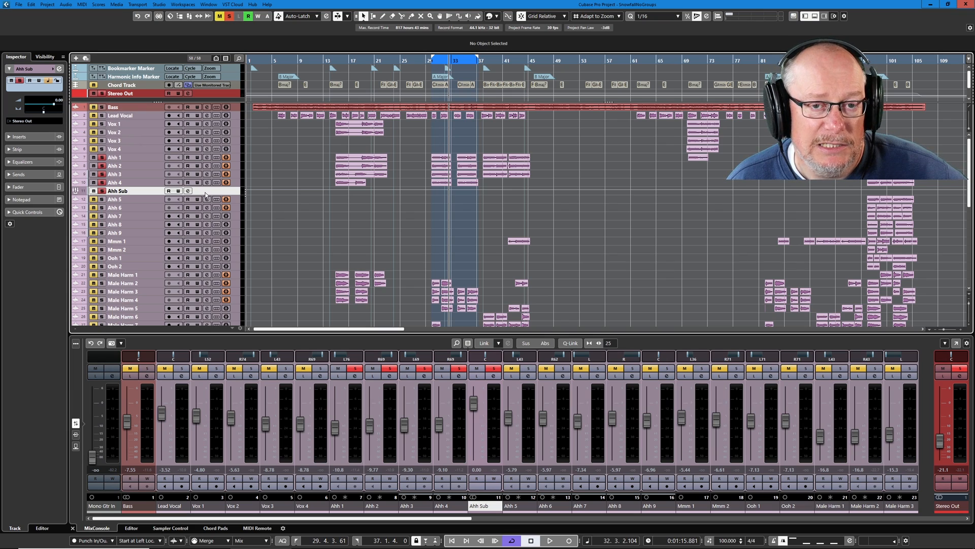
pyautogui.moveTo(205, 199)
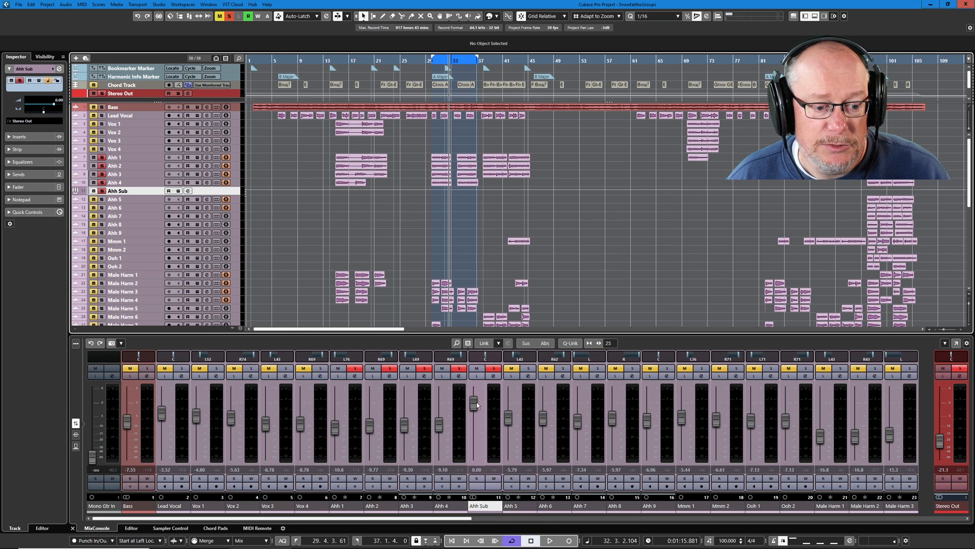
# Step: Lower the Ahh Sub group fader to about -11.9 dB during playback
pyautogui.moveTo(474, 401); pyautogui.dragTo(473, 439)
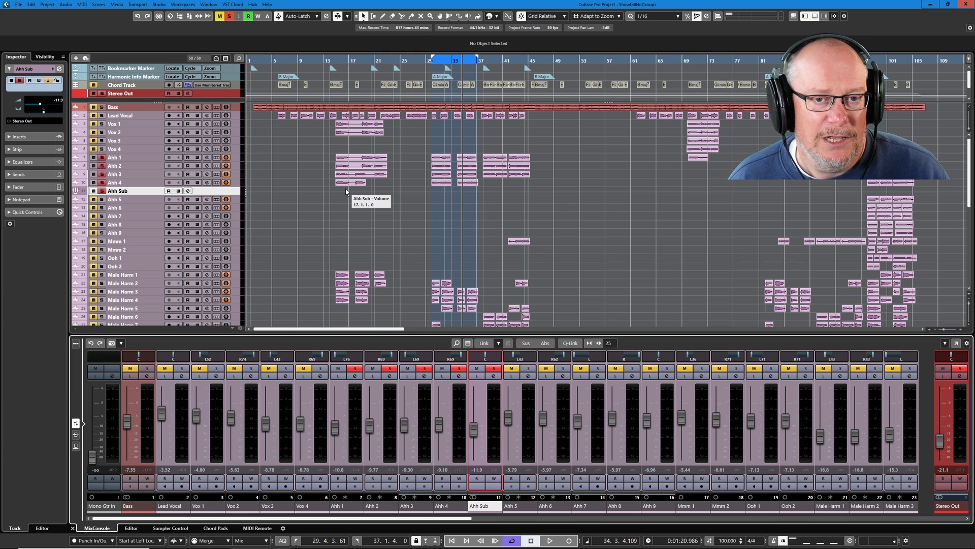
pyautogui.moveTo(292, 71)
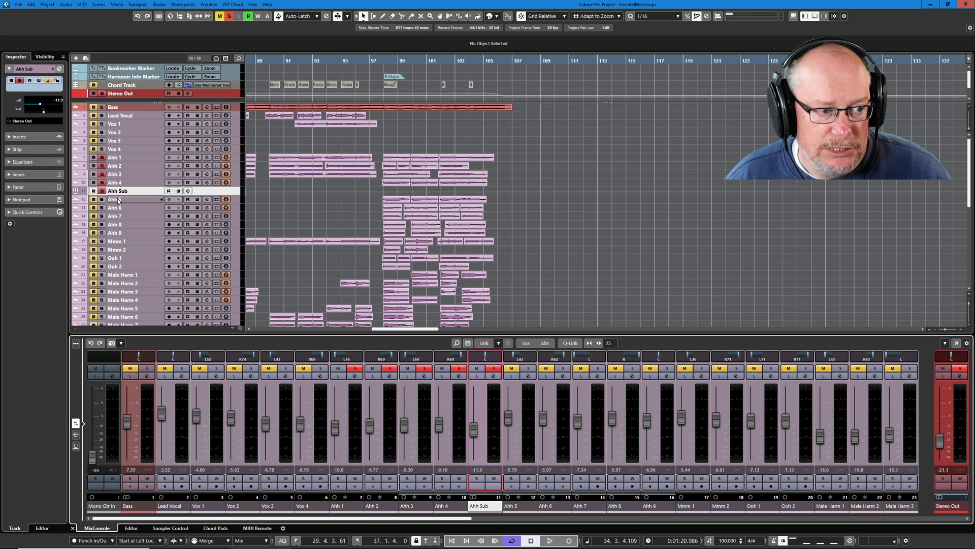
pyautogui.moveTo(118, 191)
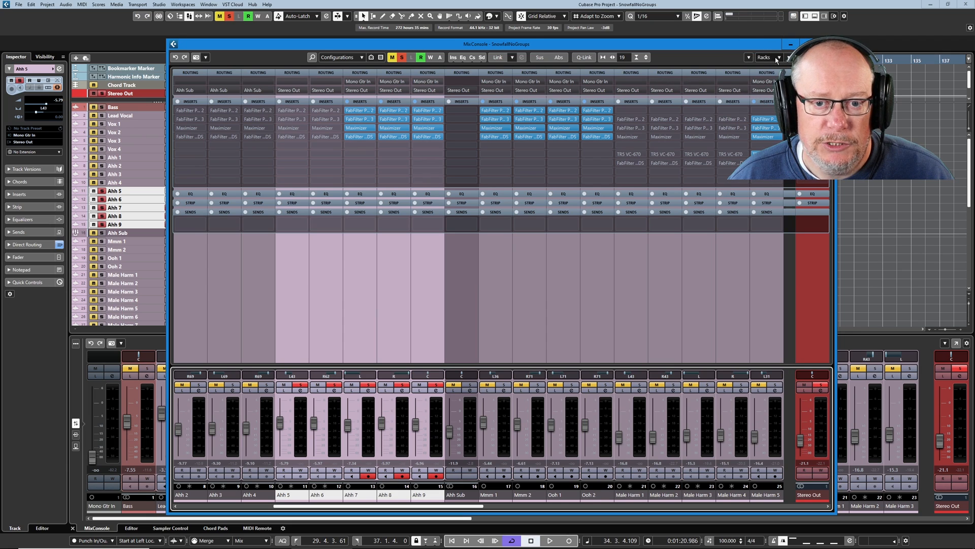
# Step: Show the MixConsole Routing rack and set Ahh 5–9 outputs to the Ahh Sub group
pyautogui.click(778, 52)
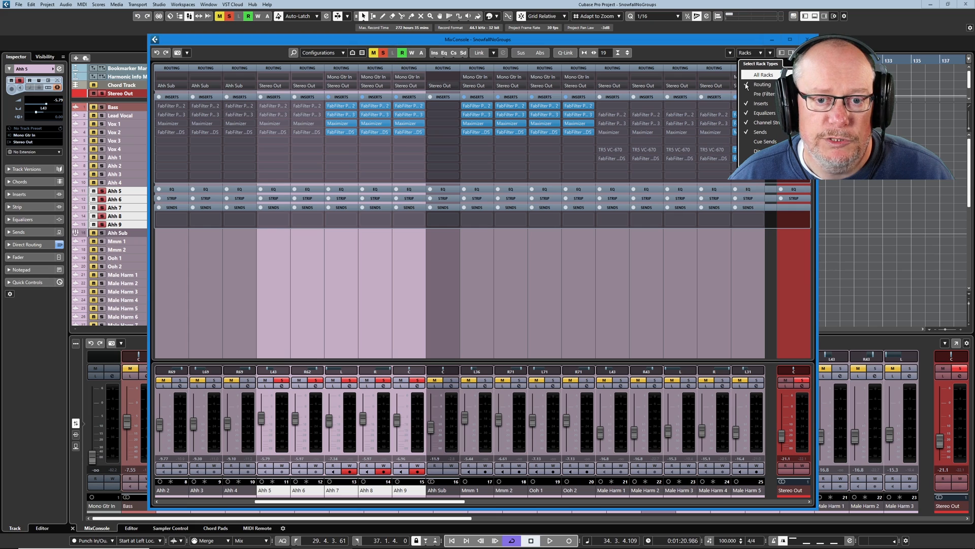
pyautogui.click(748, 85)
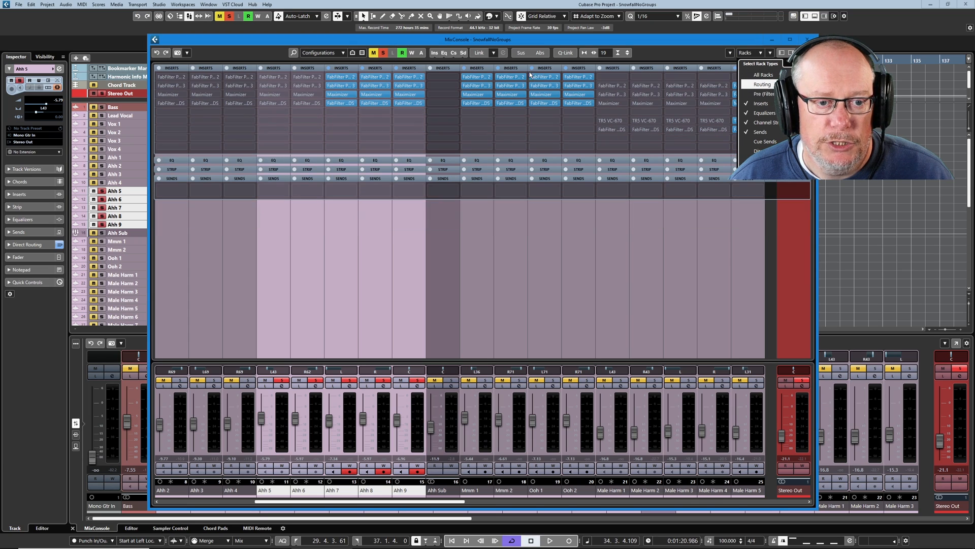
pyautogui.click(762, 84)
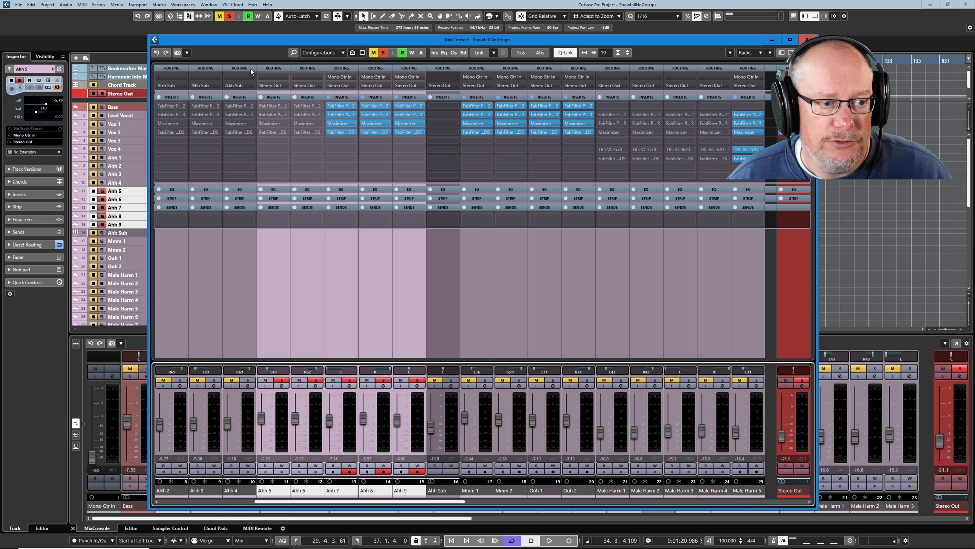
pyautogui.click(238, 85)
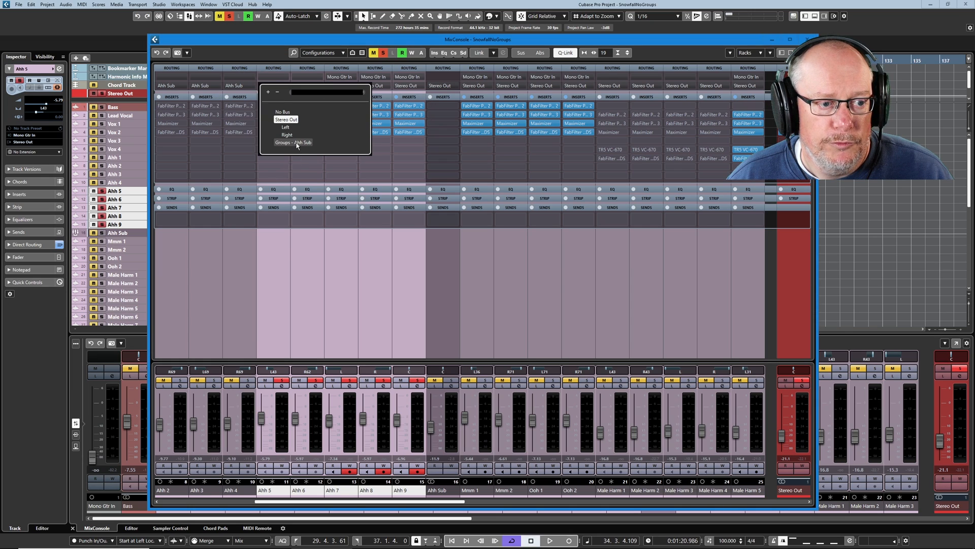
pyautogui.click(293, 142)
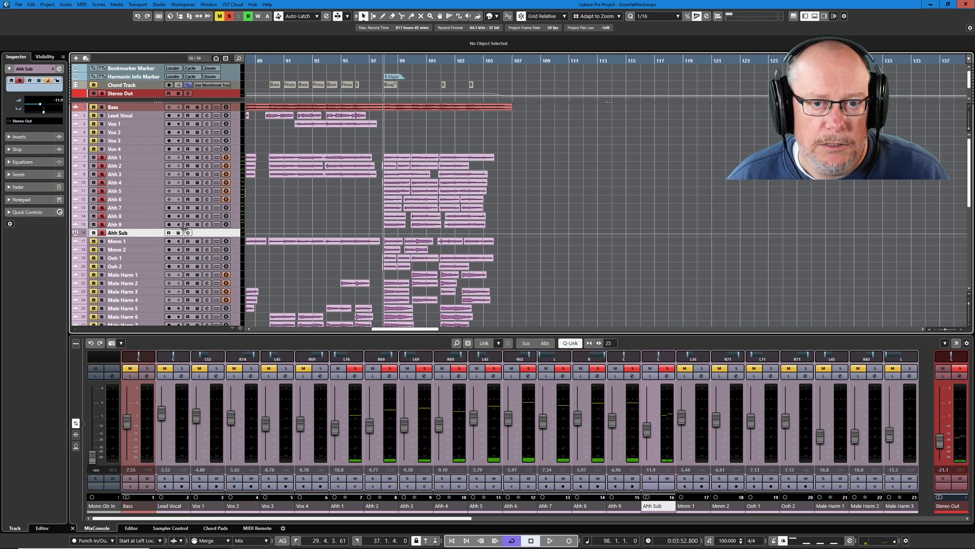
pyautogui.click(550, 540)
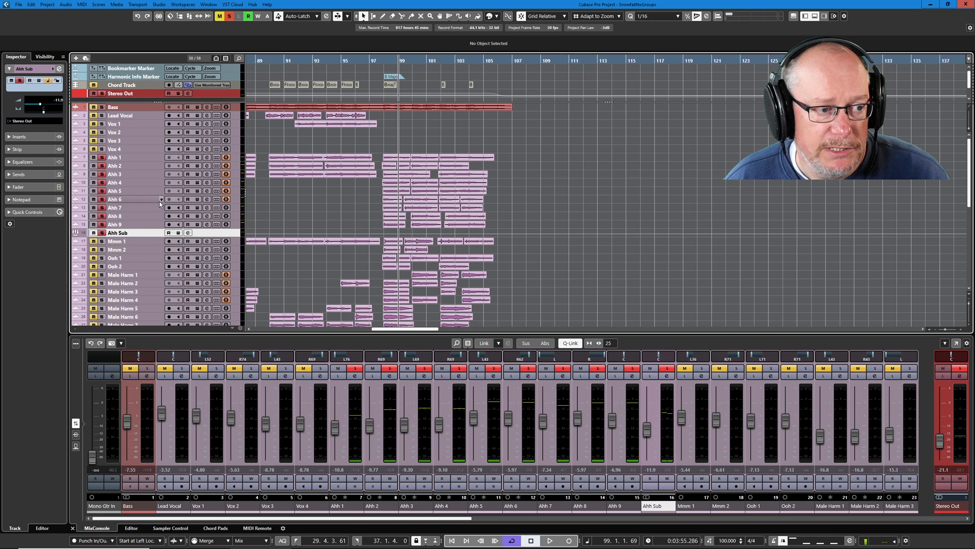
pyautogui.click(120, 124)
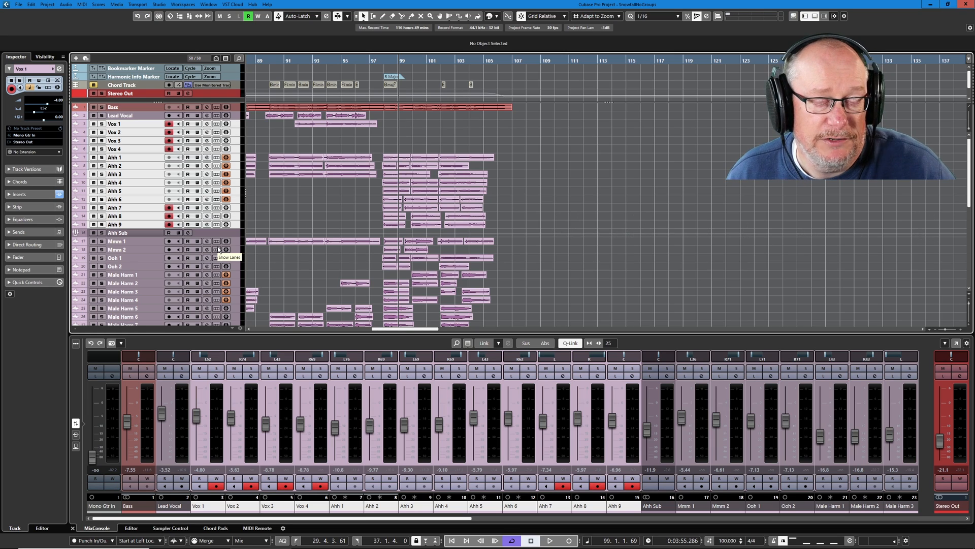
pyautogui.moveTo(144, 239)
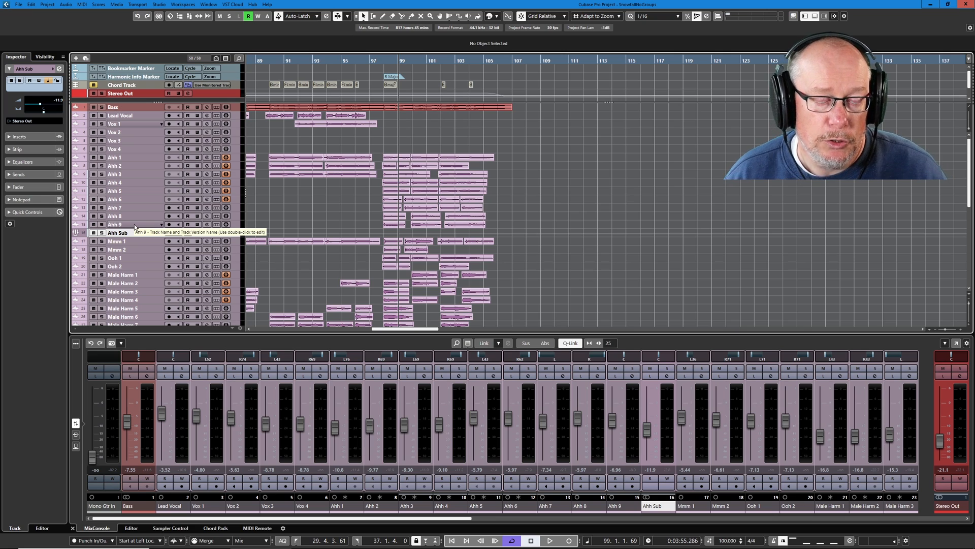
pyautogui.click(121, 157)
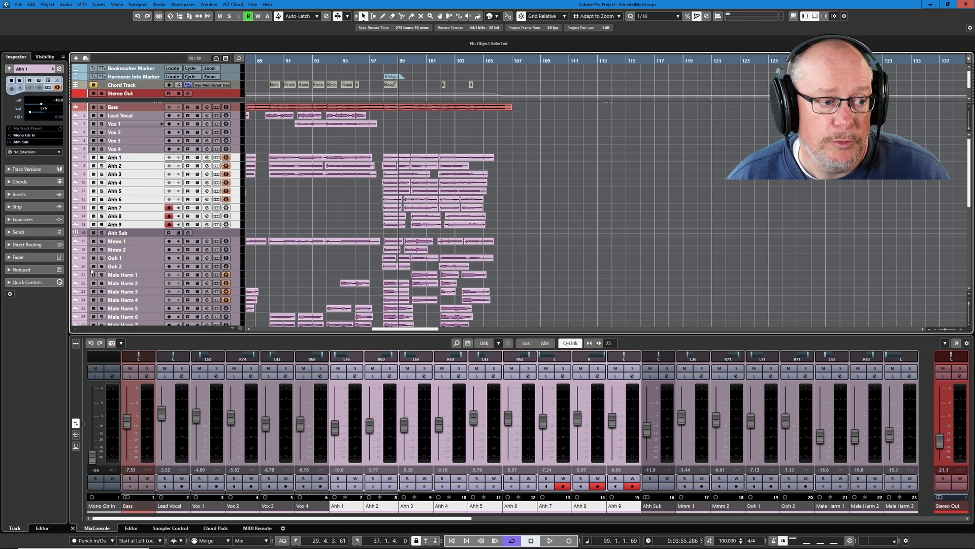
pyautogui.click(117, 232)
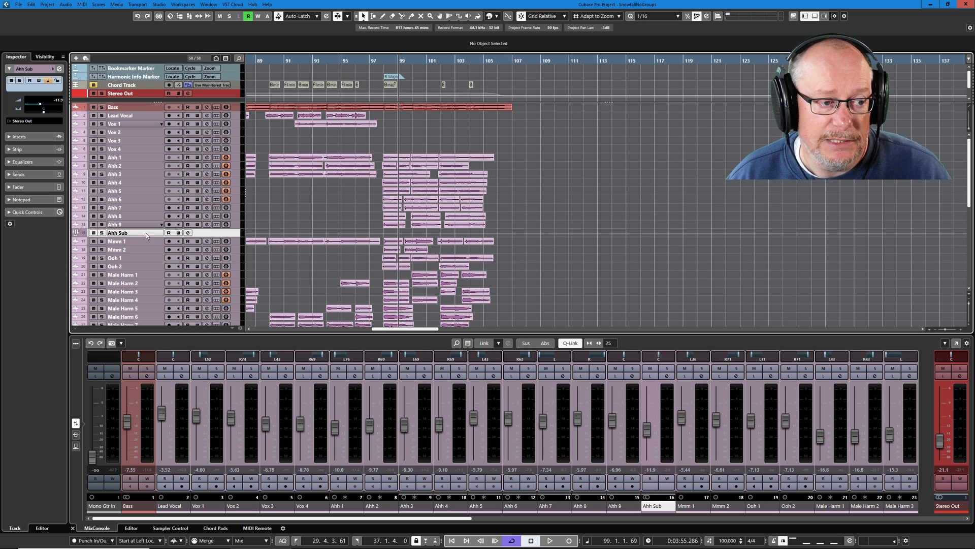
pyautogui.click(120, 123)
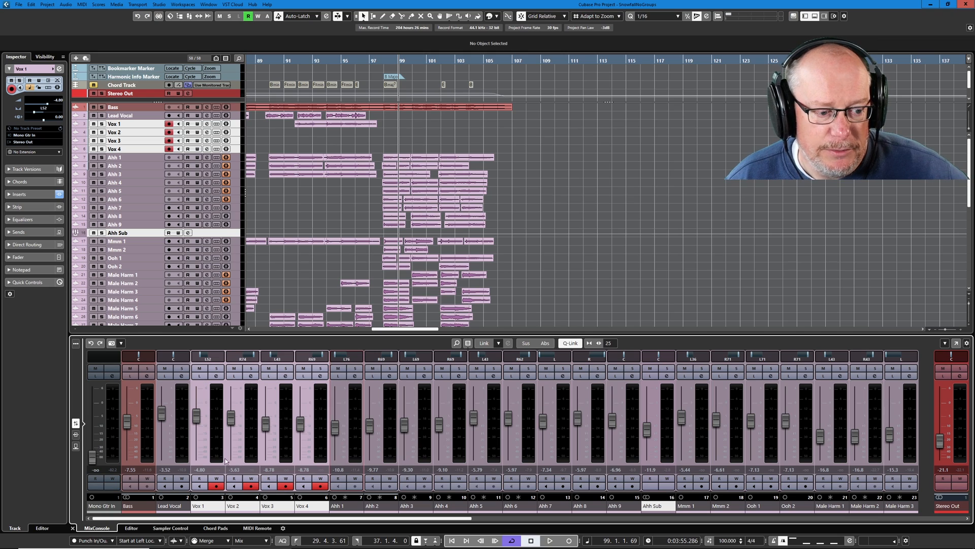
# Step: Add a stereo group channel to the selected Vox 1–4 tracks and name it Fem Harm
pyautogui.rightClick(304, 428)
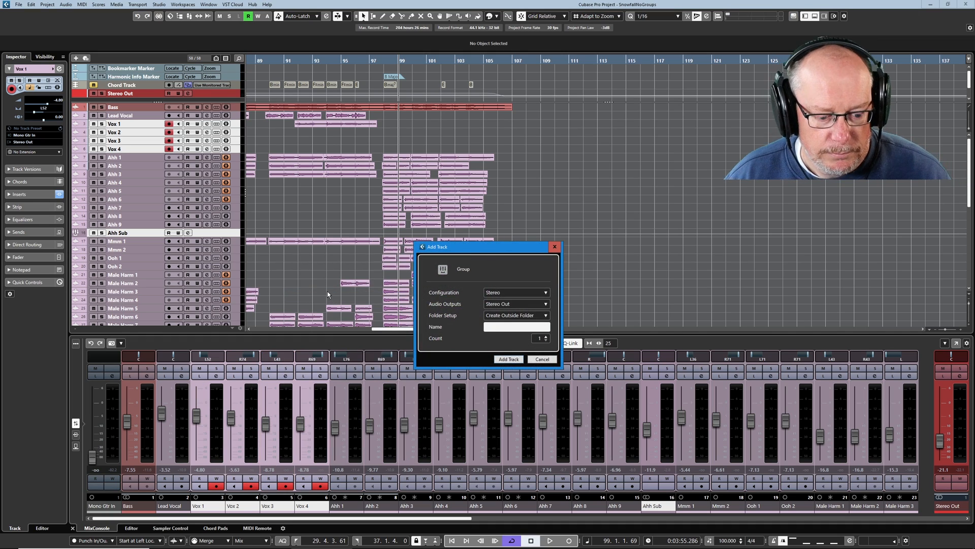
pyautogui.write('Fem')
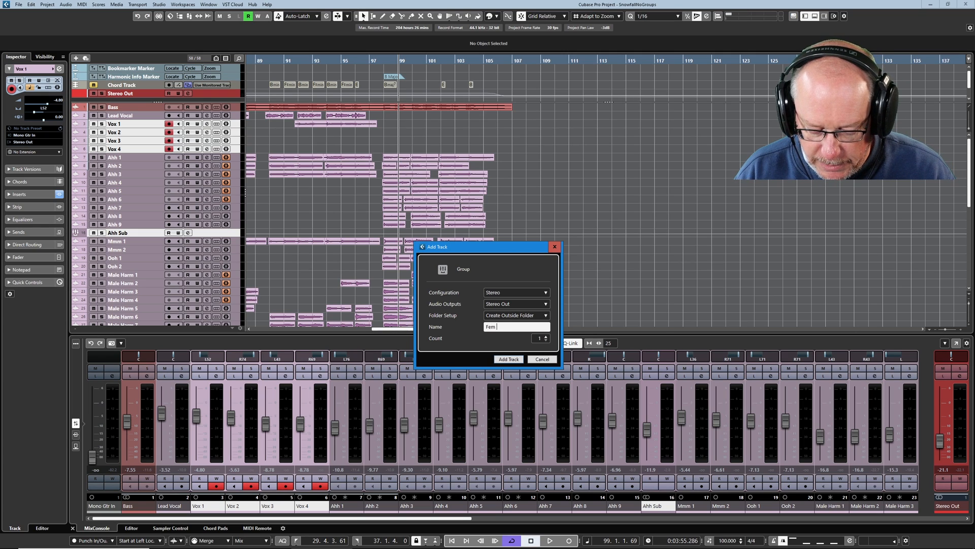
pyautogui.write('Harm')
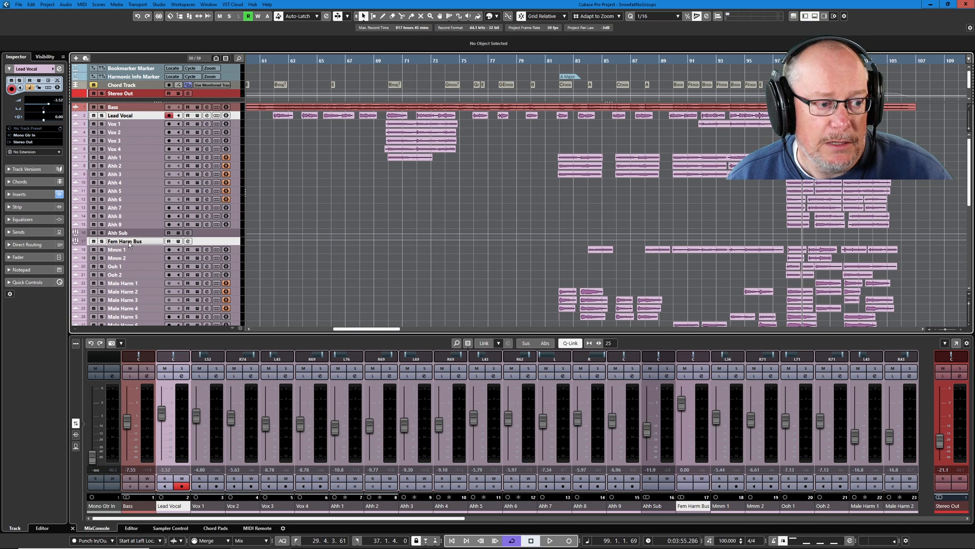
# Step: Add a group track from the mixer and begin naming it Fem Voc Master
pyautogui.rightClick(128, 241)
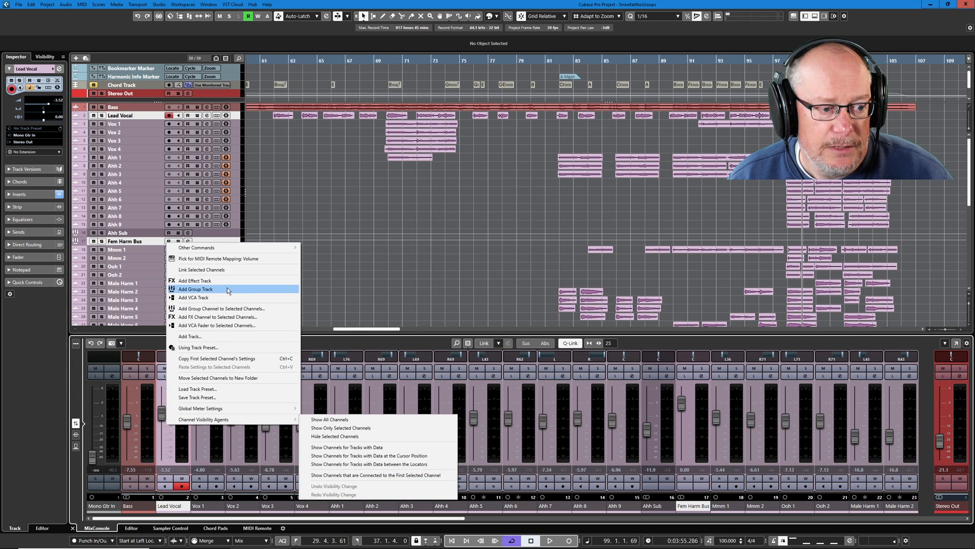
pyautogui.click(195, 289)
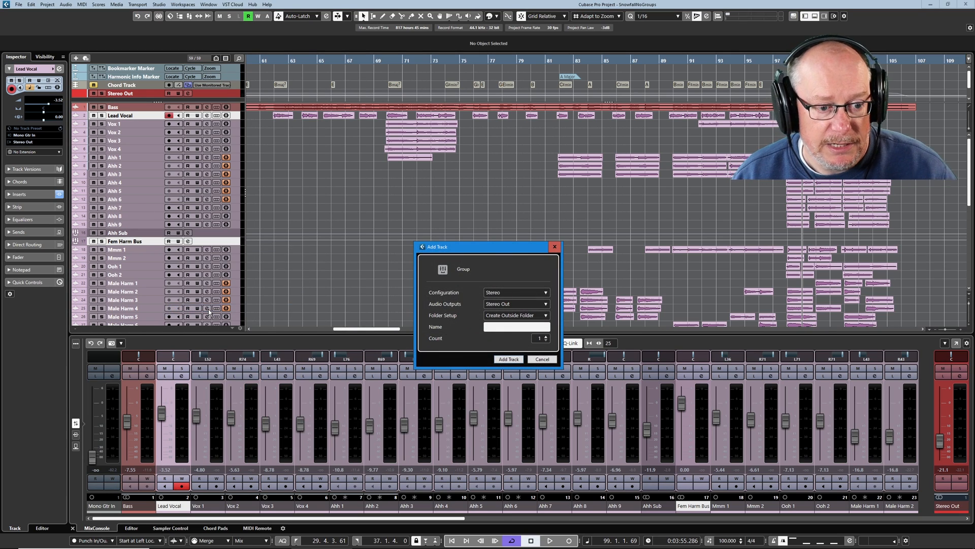
pyautogui.write('Fem Vo')
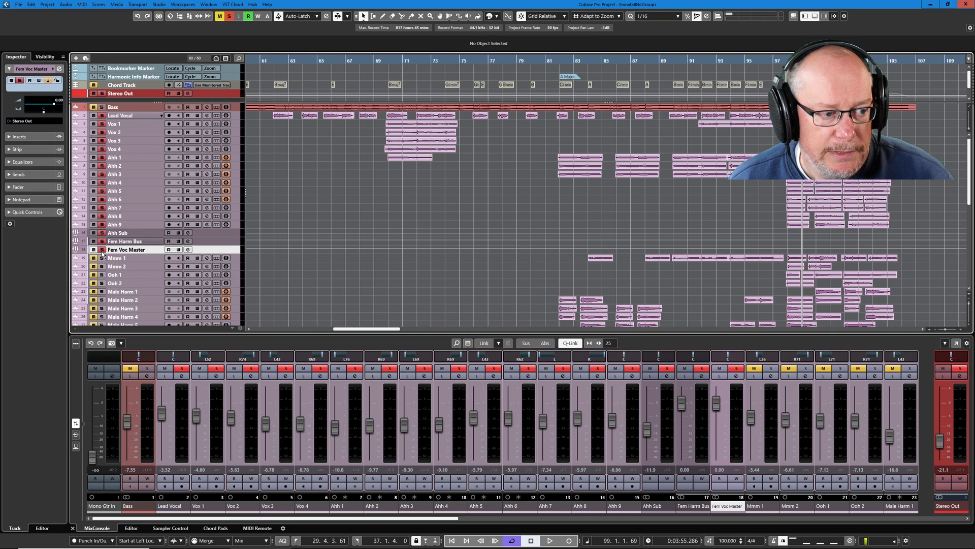
# Step: Select the male harmony tracks and start adding another stereo group channel for them
pyautogui.click(102, 250)
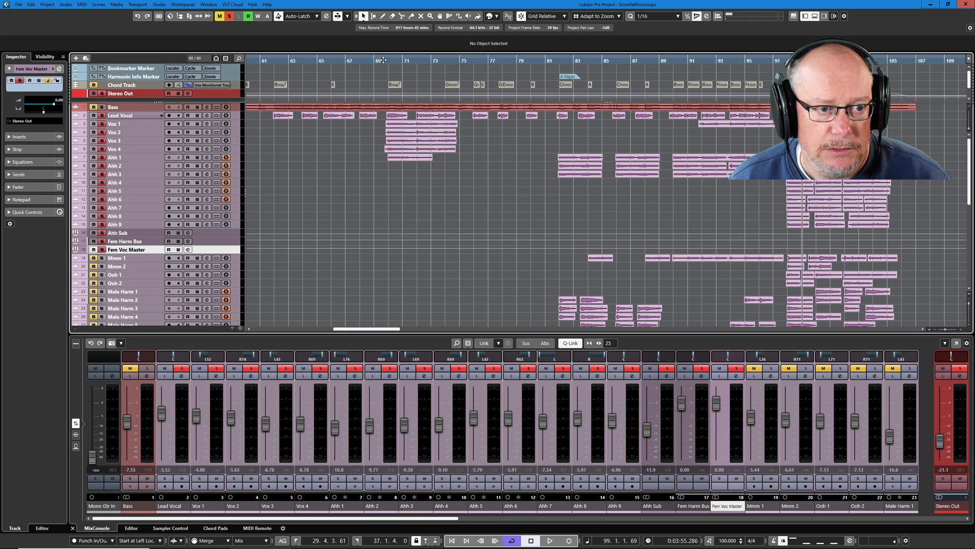
pyautogui.click(550, 540)
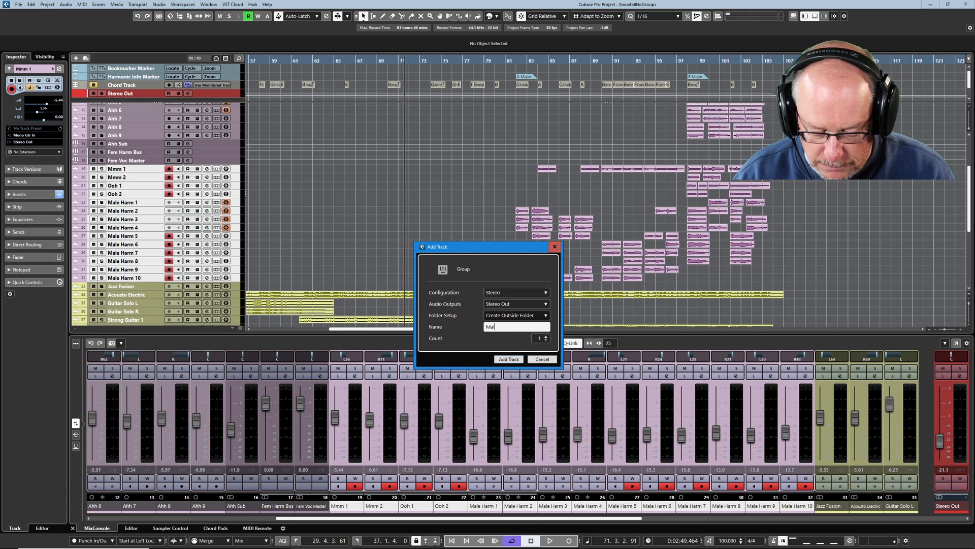
# Step: Create the Male Voc Master group track and give it the vocal colour
pyautogui.write('Male Voc Master')
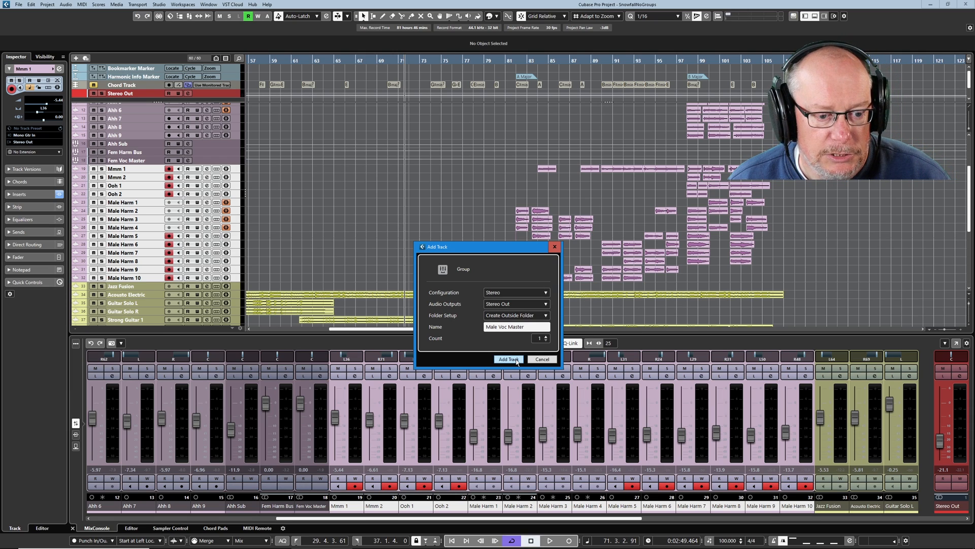
pyautogui.click(508, 359)
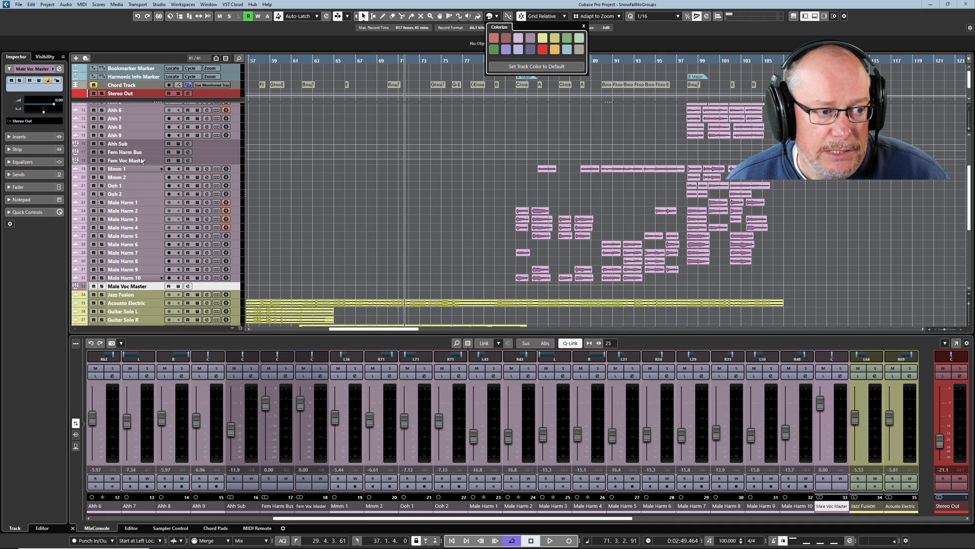
pyautogui.click(135, 160)
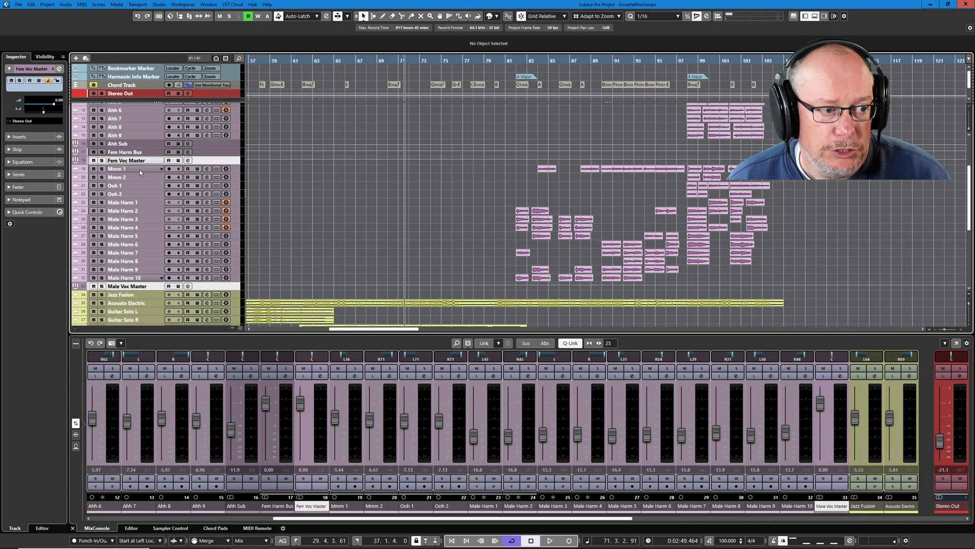
# Step: Add a Voc Master group track from the MixConsole and recolour it to match the vocal groups
pyautogui.rightClick(305, 436)
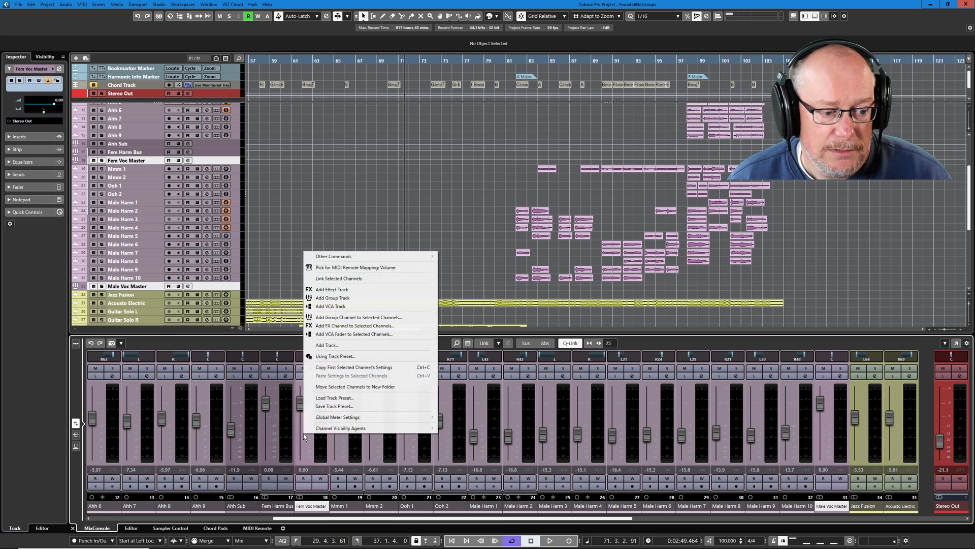
pyautogui.click(333, 297)
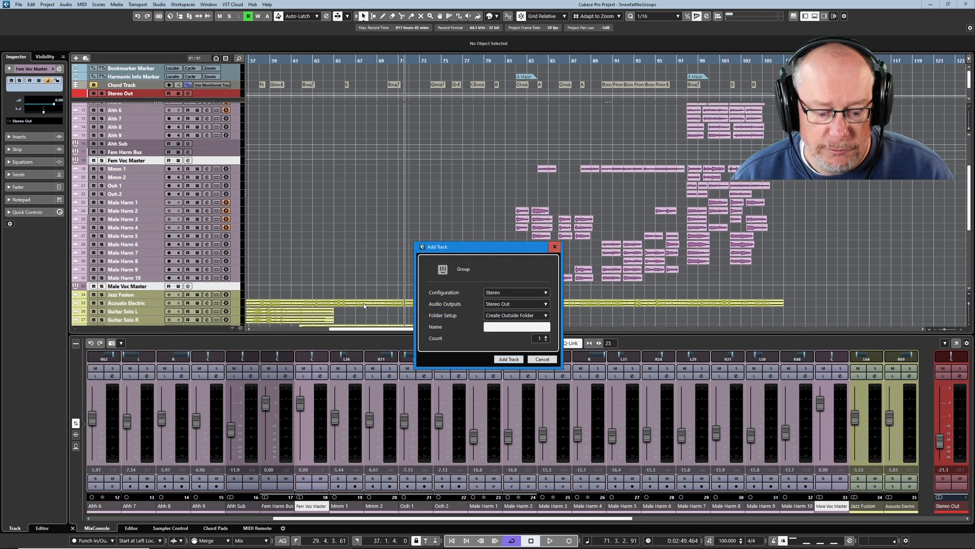
pyautogui.write('Voc Mast')
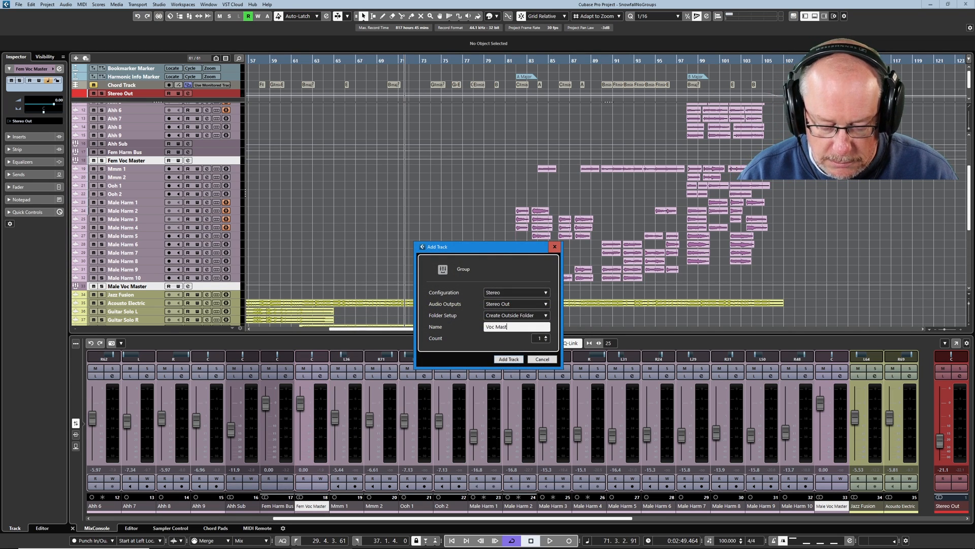
pyautogui.click(508, 358)
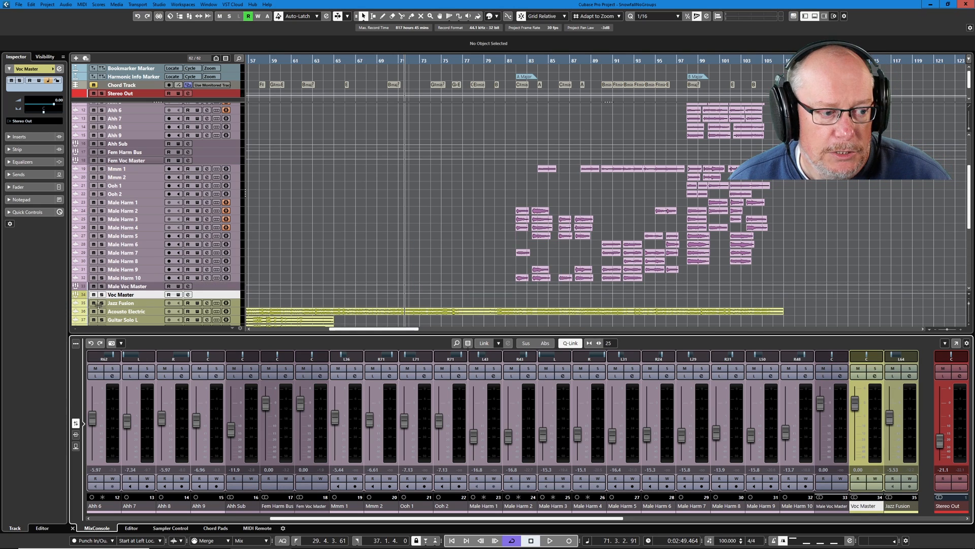
pyautogui.moveTo(496, 15)
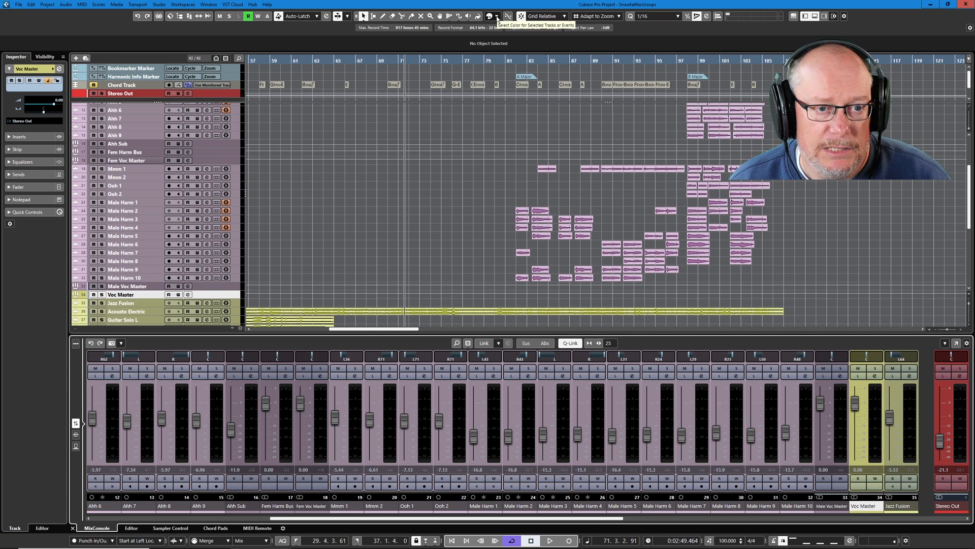
pyautogui.click(497, 16)
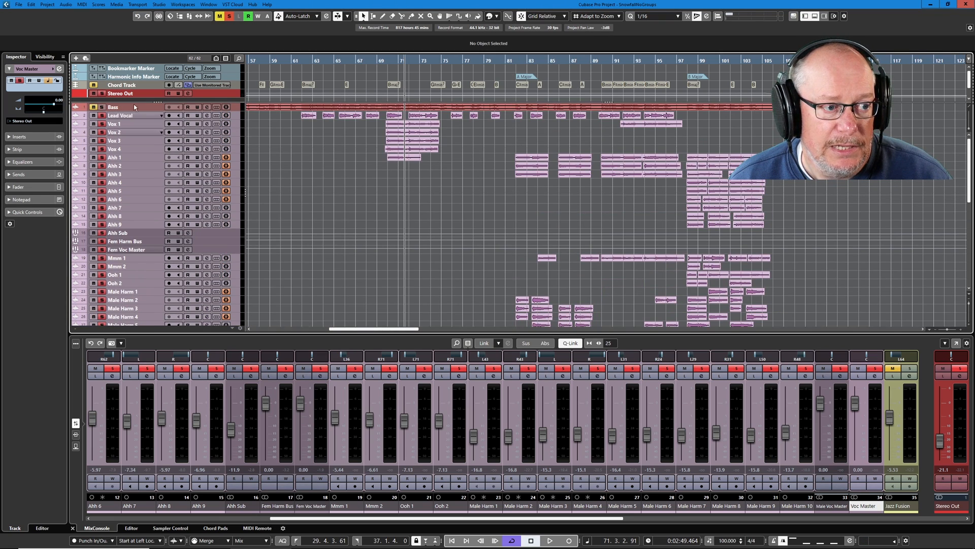
# Step: Route Male Voc Master into the Voc Master group and lower its level to about -4.2 dB
pyautogui.scroll(-3)
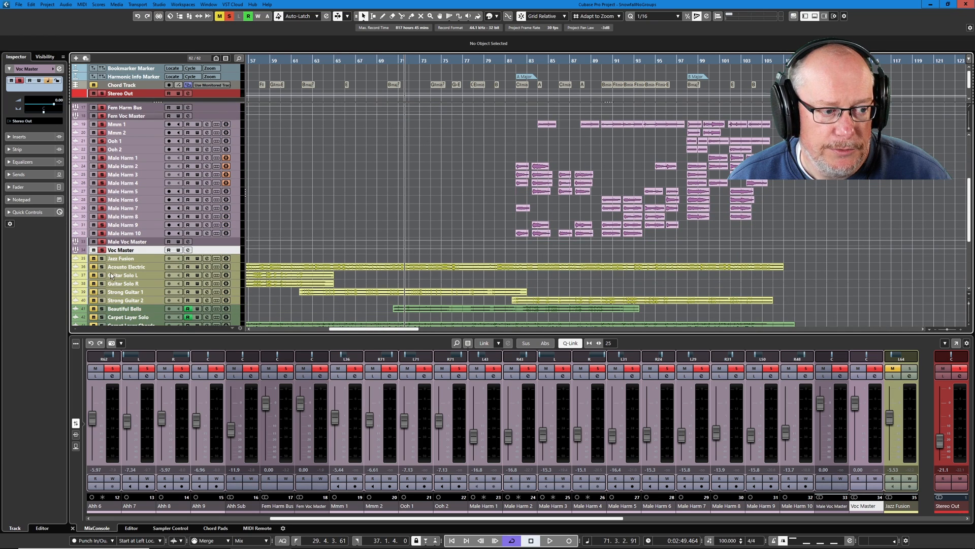
pyautogui.click(127, 242)
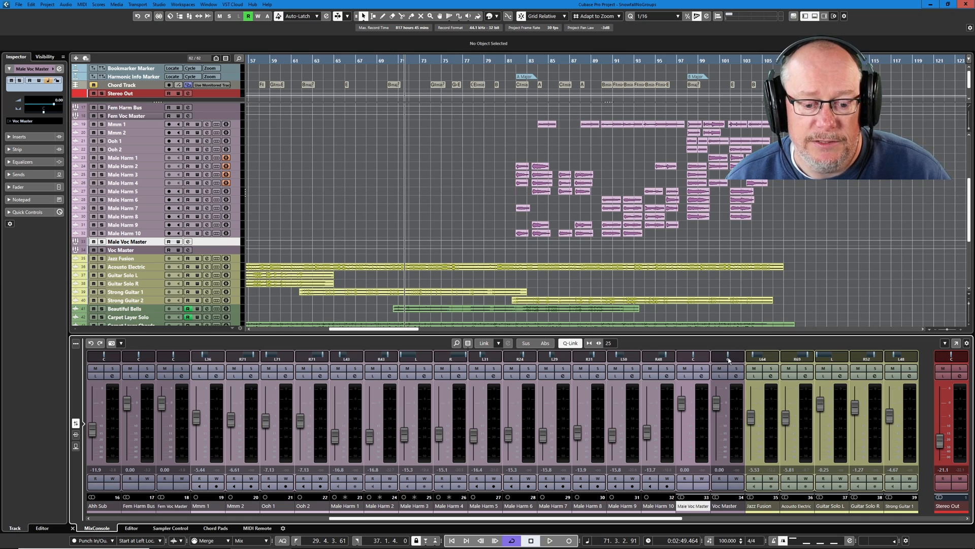
pyautogui.moveTo(681, 401); pyautogui.dragTo(681, 425)
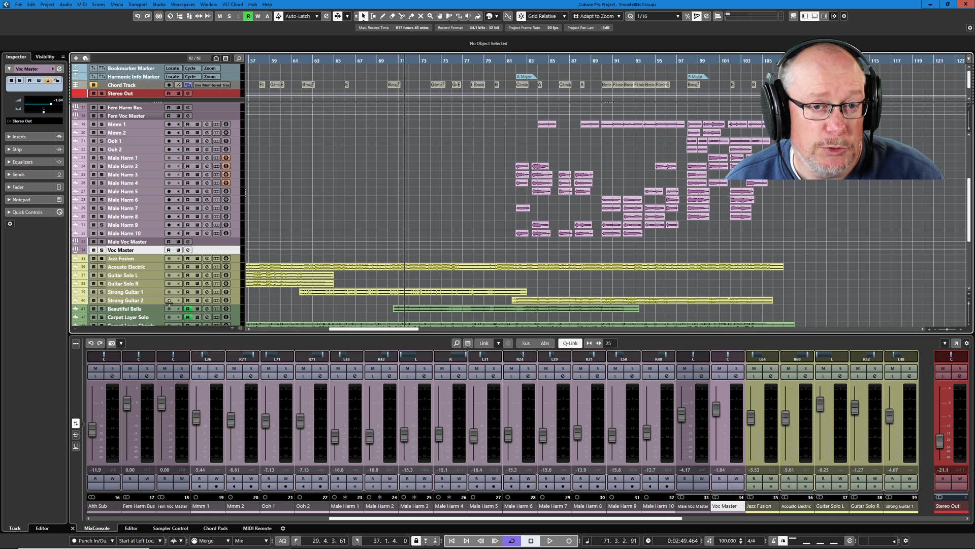
# Step: Add a stereo group track named Master Bus outputting to Stereo Out
pyautogui.doubleClick(121, 250)
pyautogui.write('Master Bus')
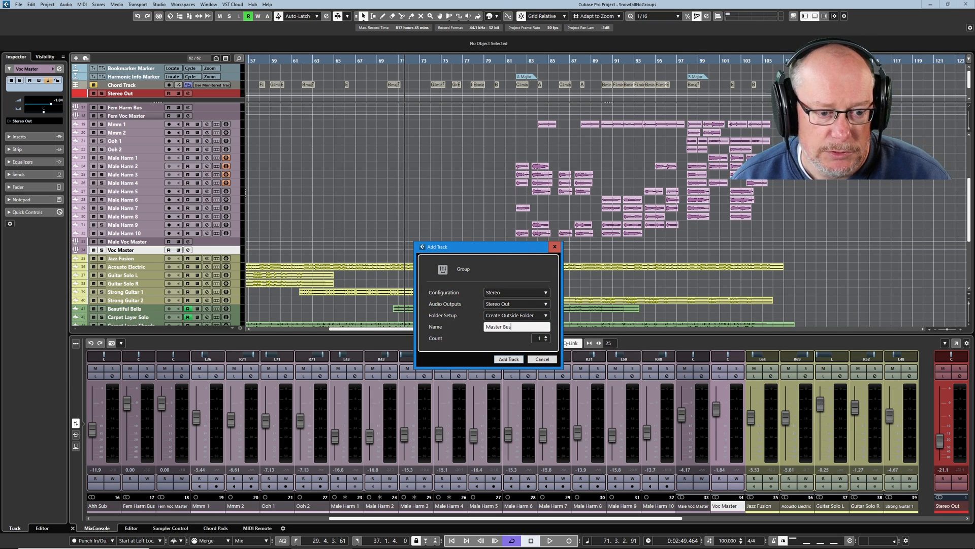
pyautogui.click(508, 358)
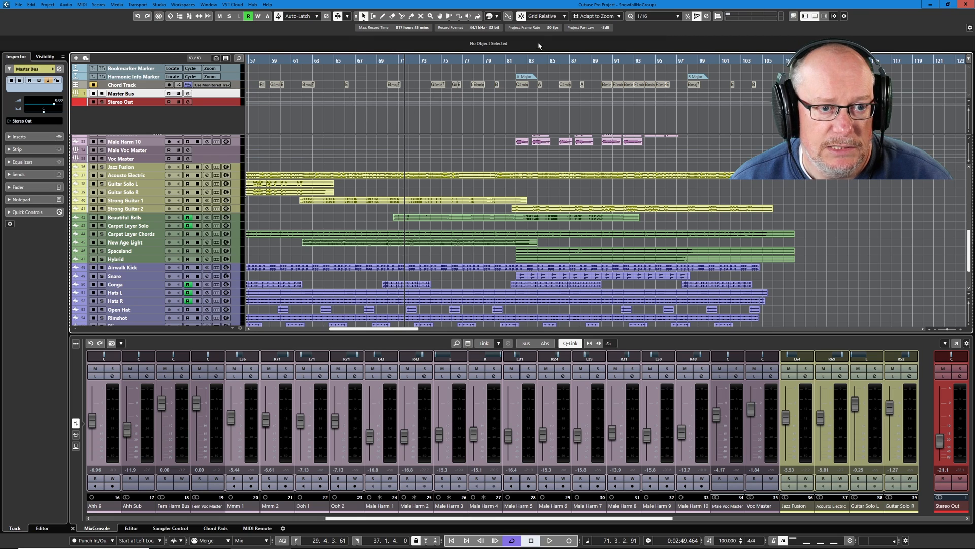
# Step: Show the track Visibility list so the Master Bus channel sits beside Stereo Out in the MixConsole
pyautogui.click(491, 17)
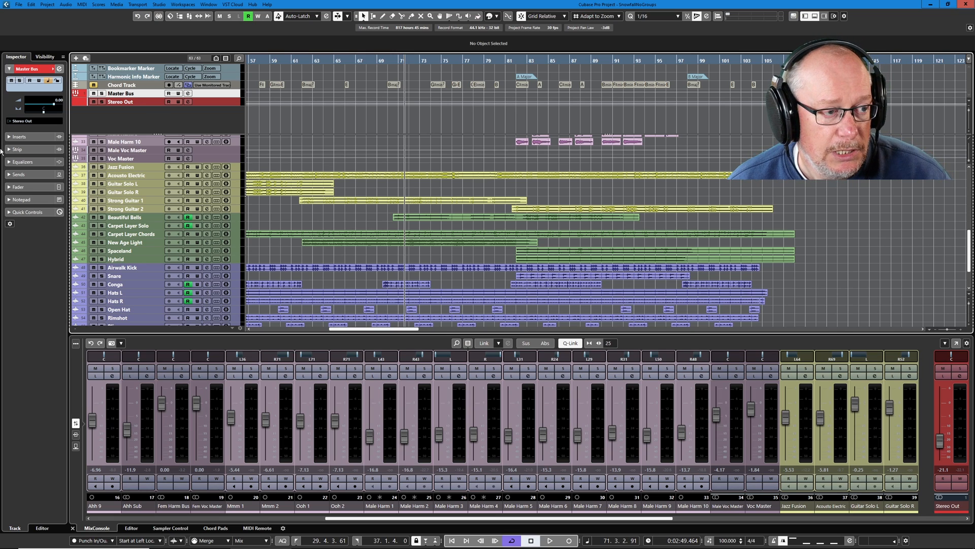
pyautogui.click(44, 56)
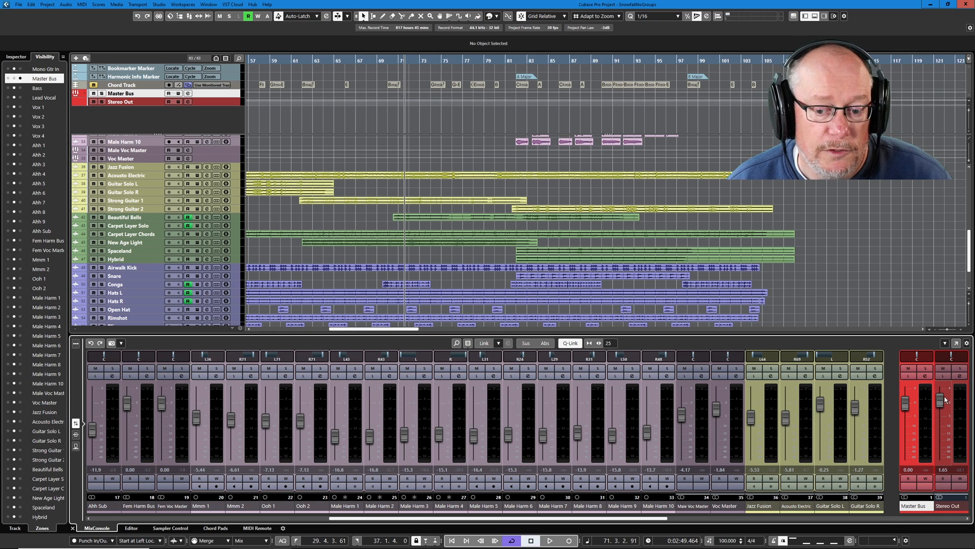
# Step: Rebalance the faders so Stereo Out sits near -1.98 dB and Master Bus near -8.93 dB
pyautogui.moveTo(939, 399); pyautogui.dragTo(939, 445)
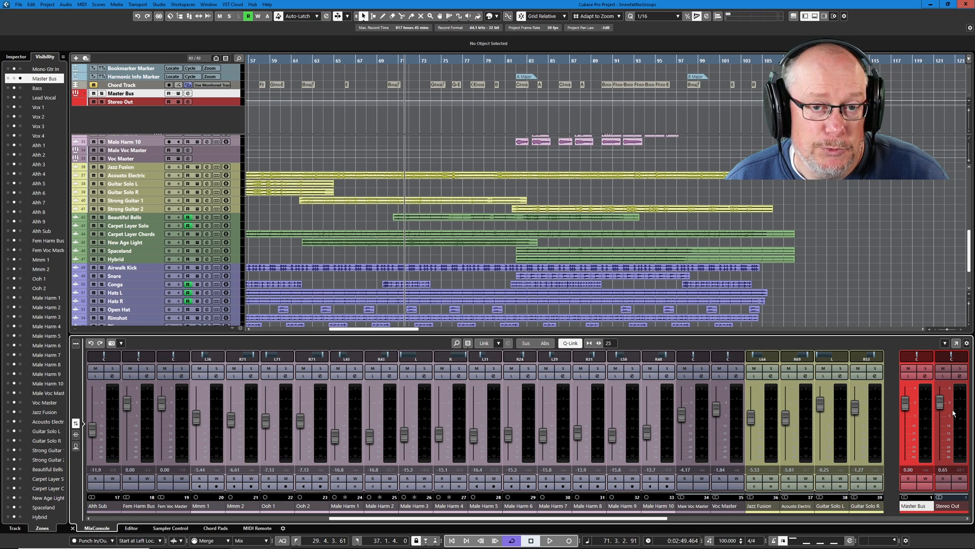
pyautogui.moveTo(939, 411); pyautogui.dragTo(939, 448)
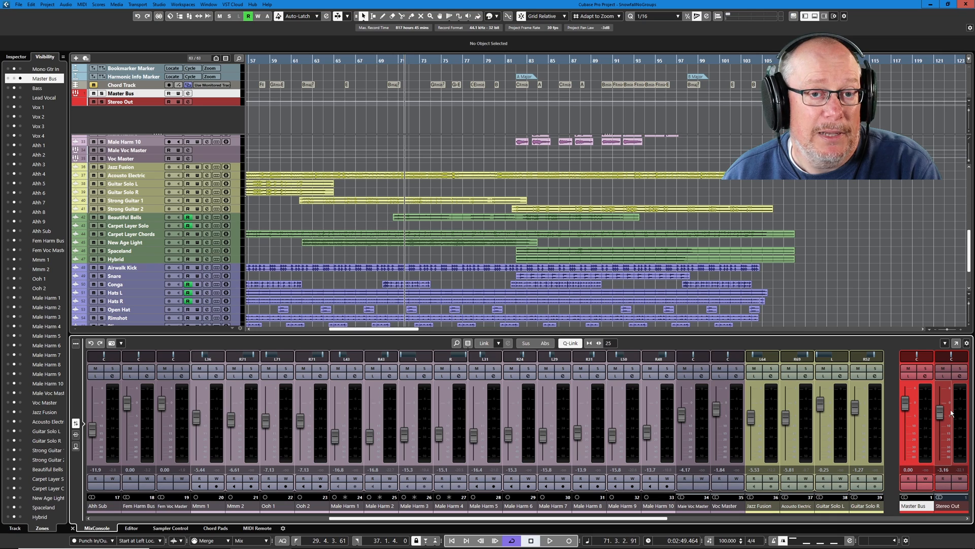
pyautogui.moveTo(943, 413); pyautogui.dragTo(943, 401)
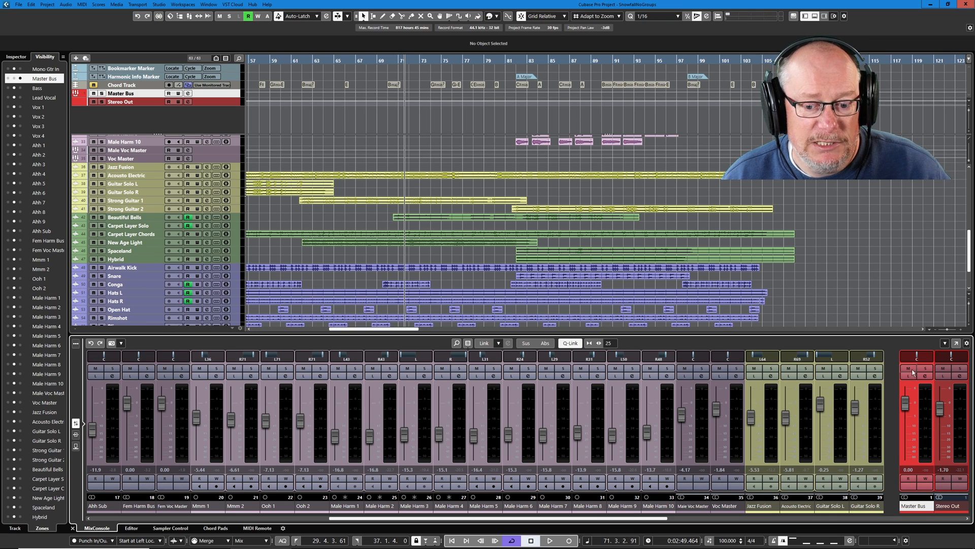
pyautogui.moveTo(905, 404); pyautogui.dragTo(906, 411)
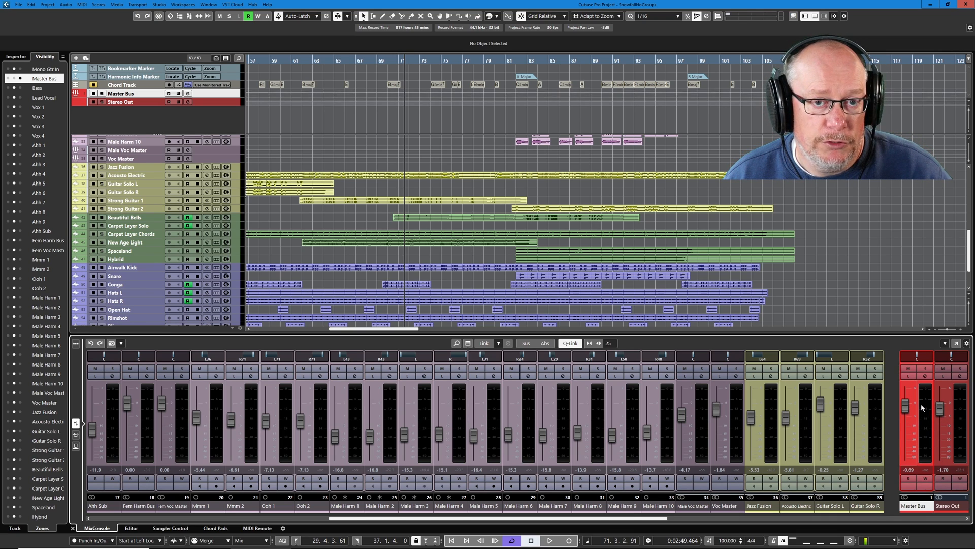
pyautogui.moveTo(906, 405); pyautogui.dragTo(906, 416)
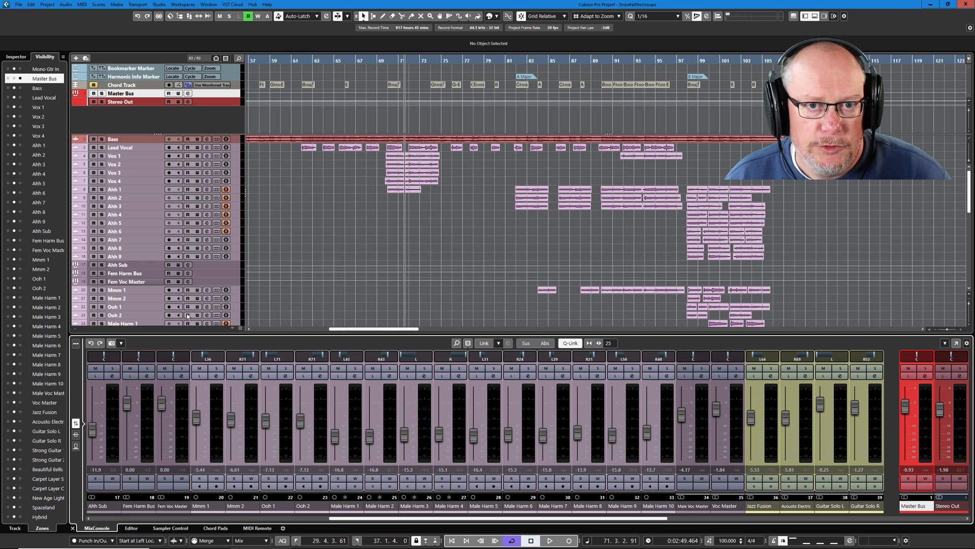
pyautogui.scroll(-3)
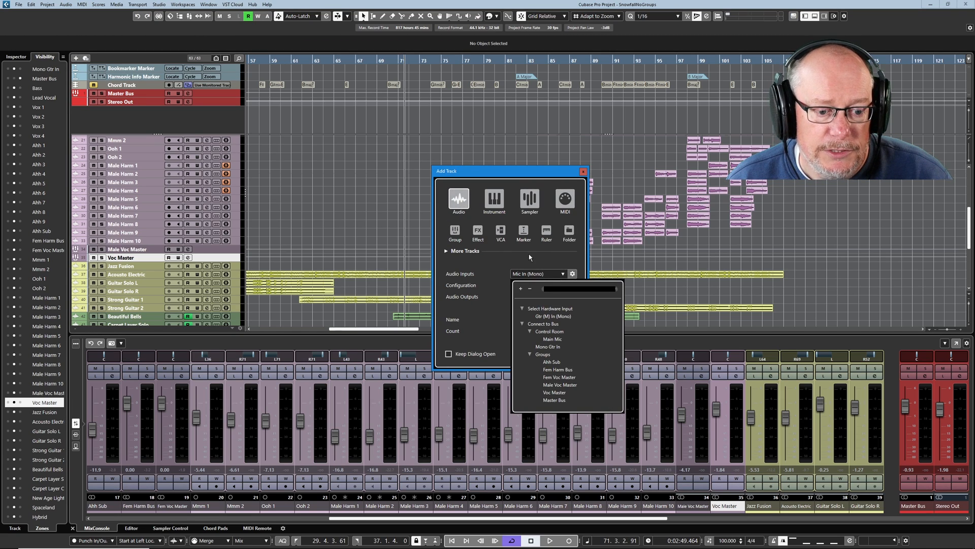
# Step: Add audio track Audio 01 fed by Voc Master, outputting to Master Bus, and start recording onto it
pyautogui.click(554, 392)
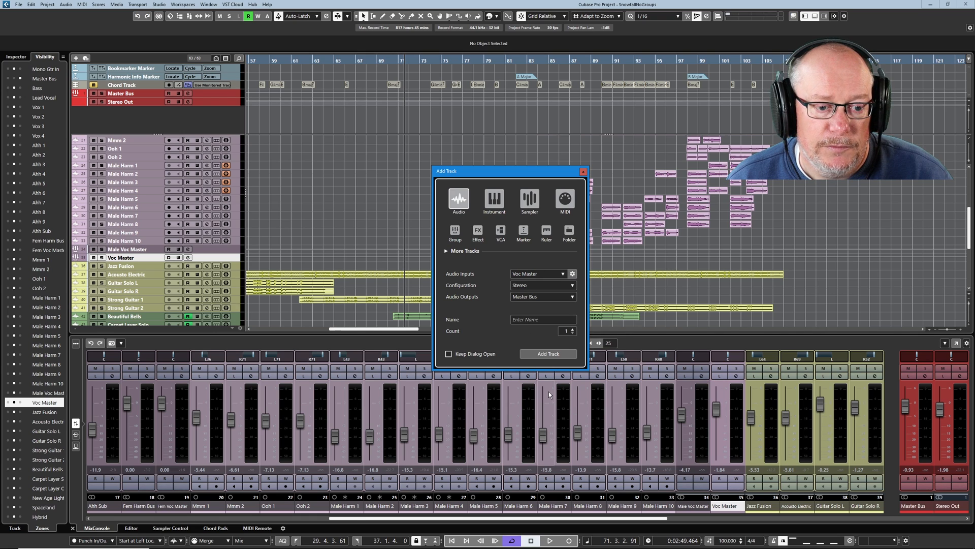
pyautogui.click(547, 354)
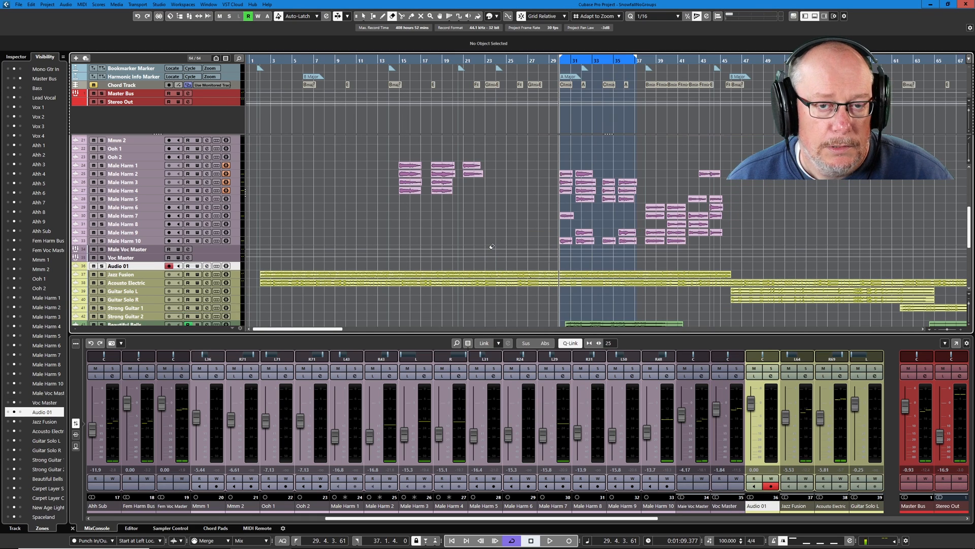
pyautogui.click(567, 539)
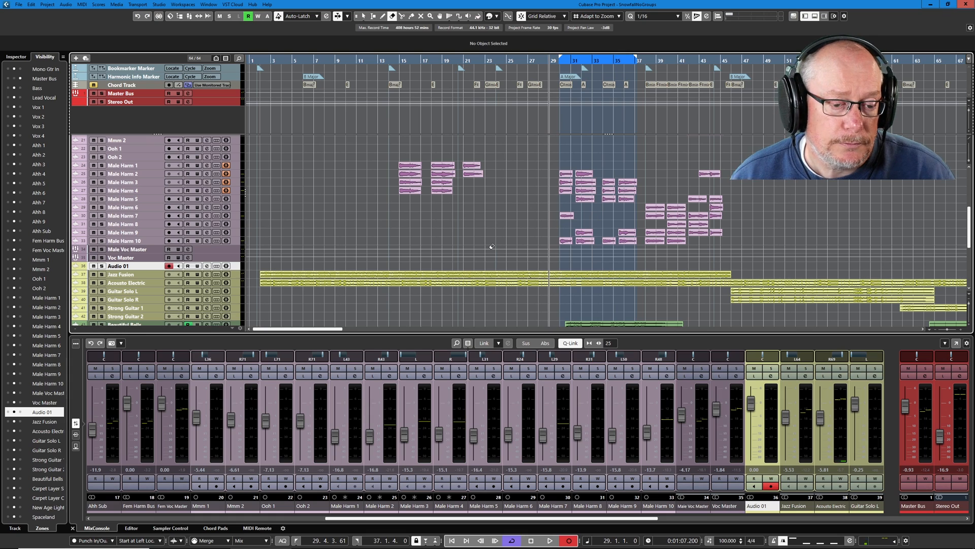
pyautogui.click(549, 540)
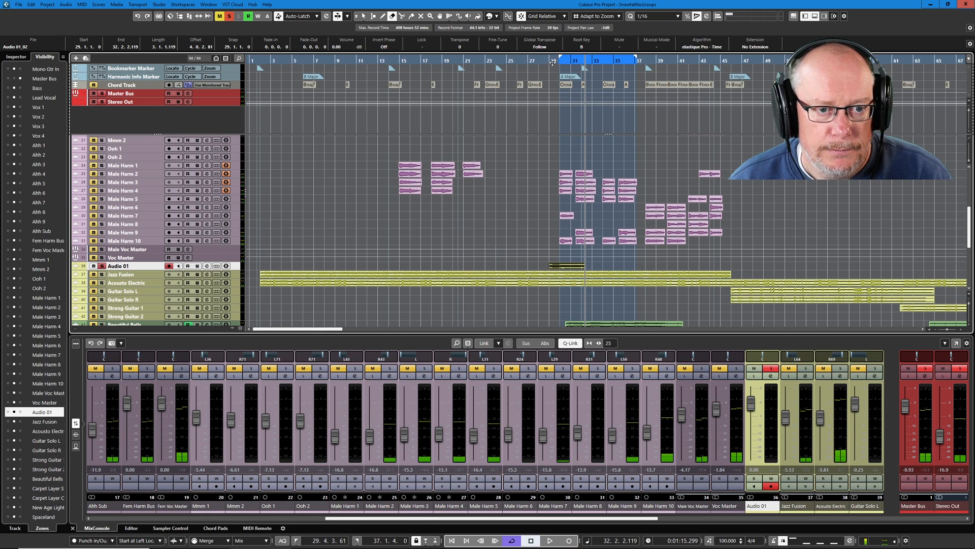
# Step: Audition the mix, then remove the Audio 01 track so Voc Master sits above the Jazz Fusion tracks
pyautogui.click(549, 539)
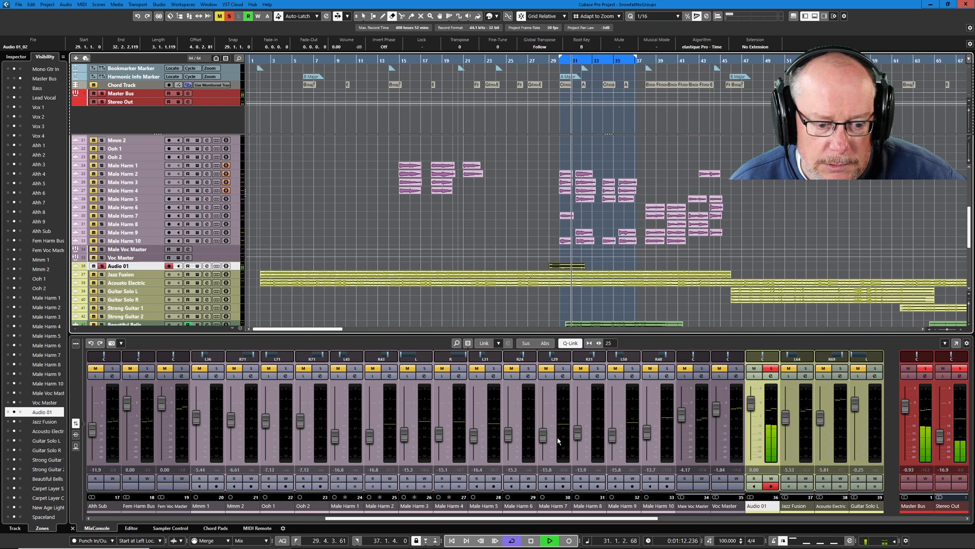
pyautogui.click(549, 540)
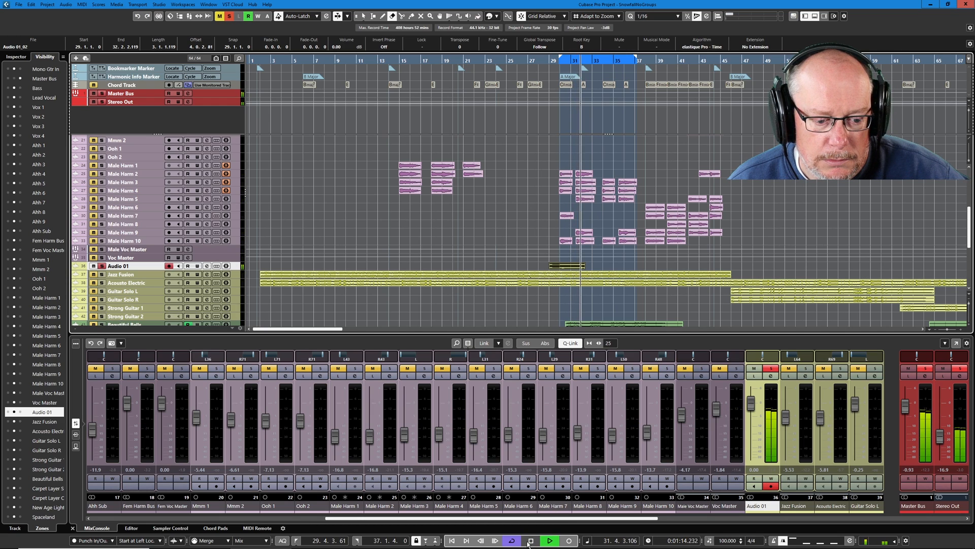
pyautogui.click(529, 540)
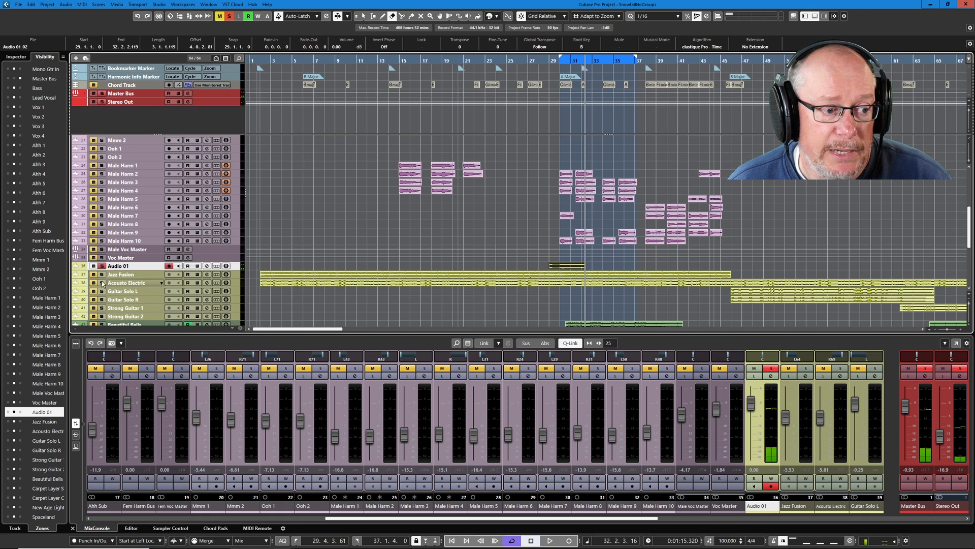
pyautogui.doubleClick(118, 265)
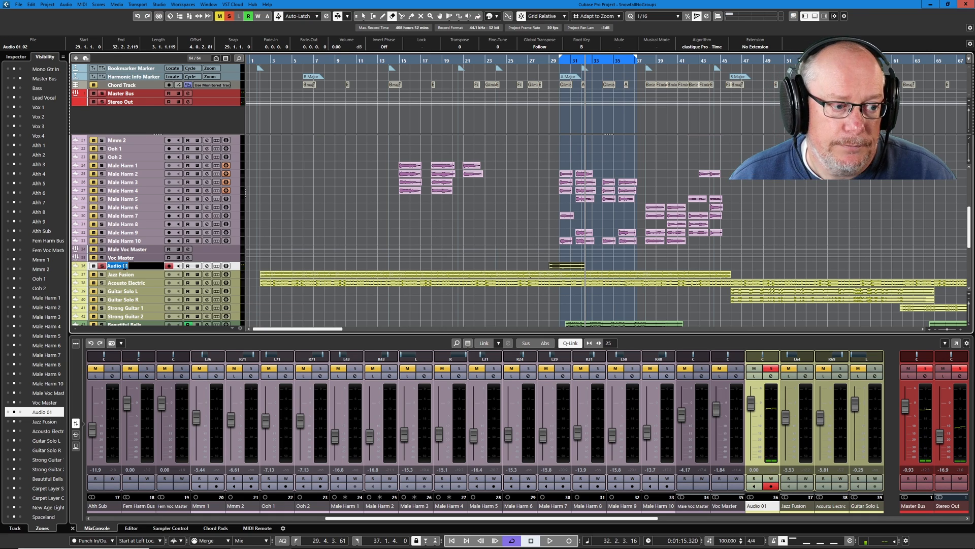
pyautogui.write('Dow')
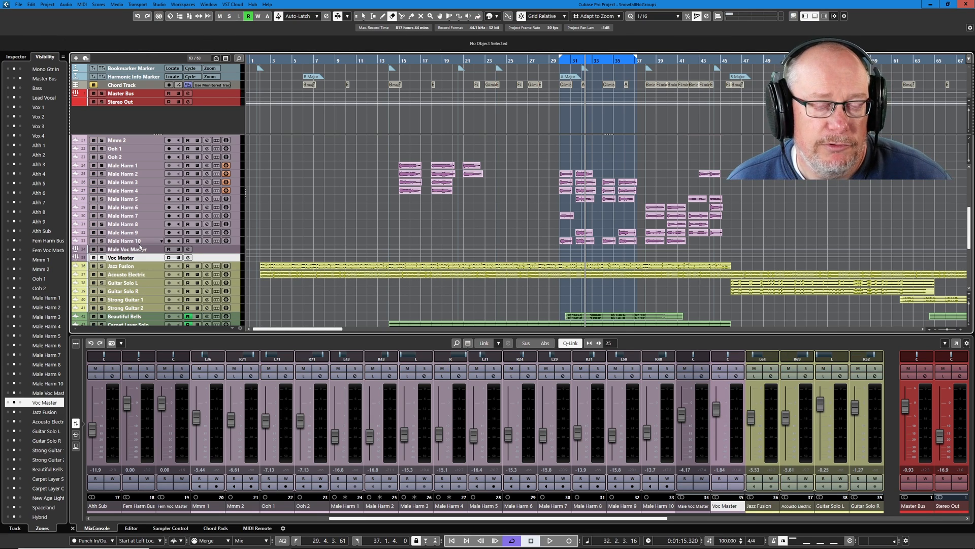
pyautogui.moveTo(128, 249)
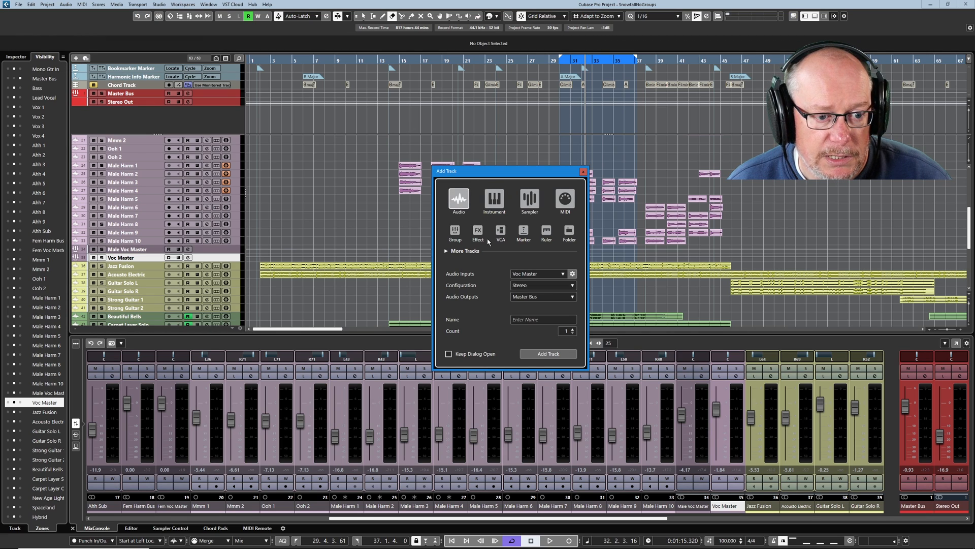
# Step: Add a stereo group track named 'Voc Master w/Sat' outputting to Master Bus
pyautogui.click(569, 232)
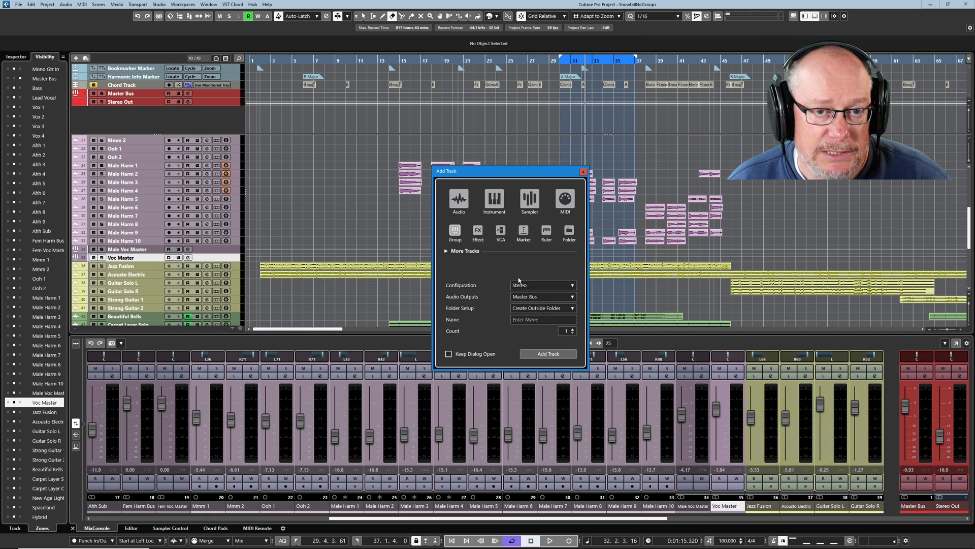
pyautogui.click(542, 319)
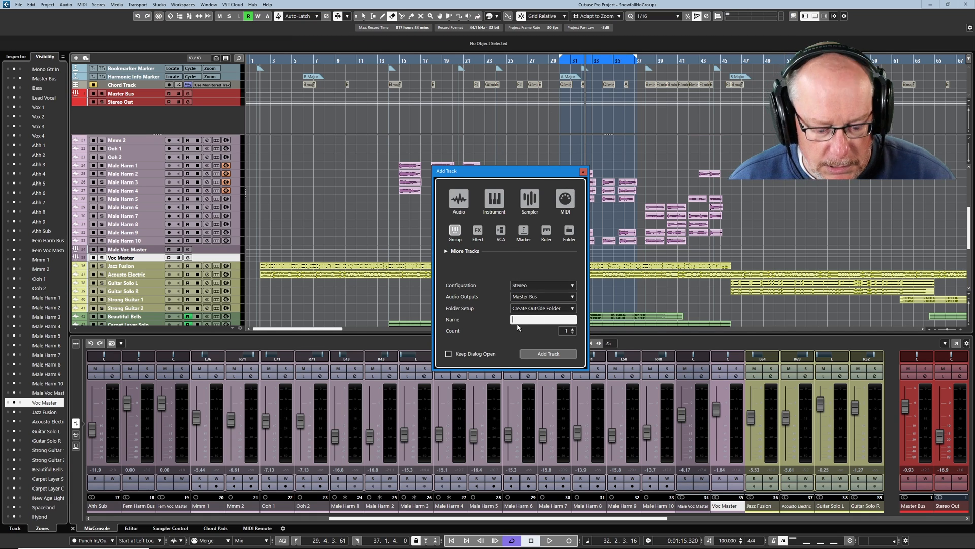
pyautogui.write('Voc Master w/')
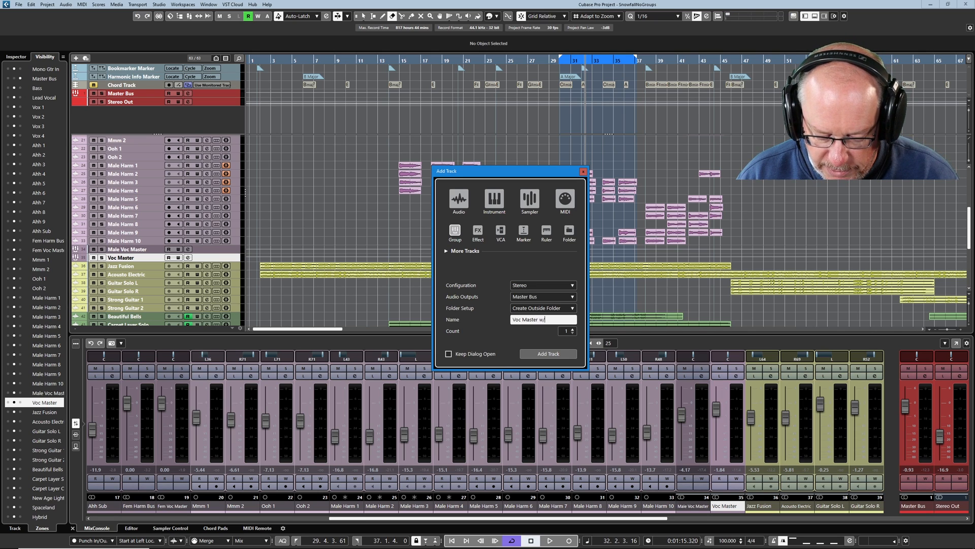
pyautogui.click(546, 354)
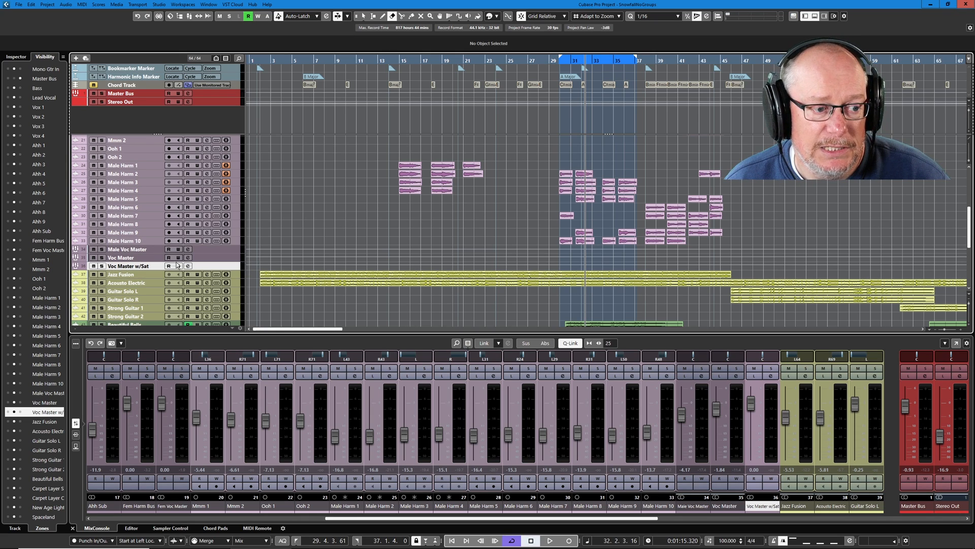
# Step: Load Steinberg's Distortion as an insert on the Voc Master w/Sat channel
pyautogui.click(179, 267)
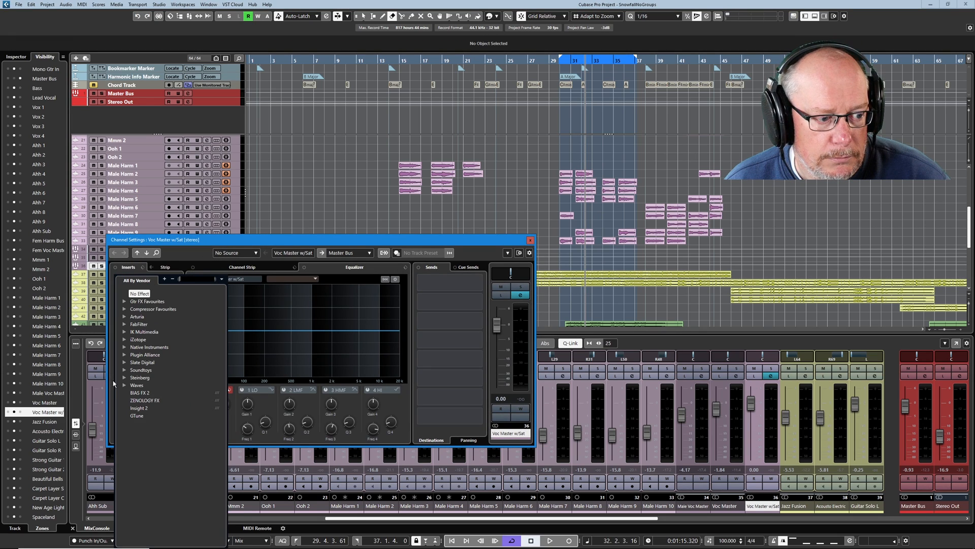
pyautogui.click(141, 377)
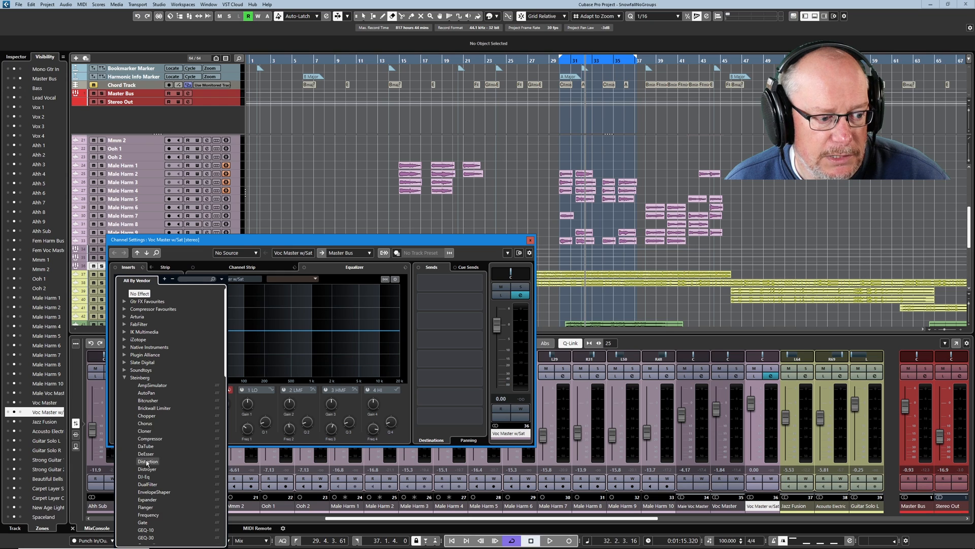
pyautogui.click(530, 240)
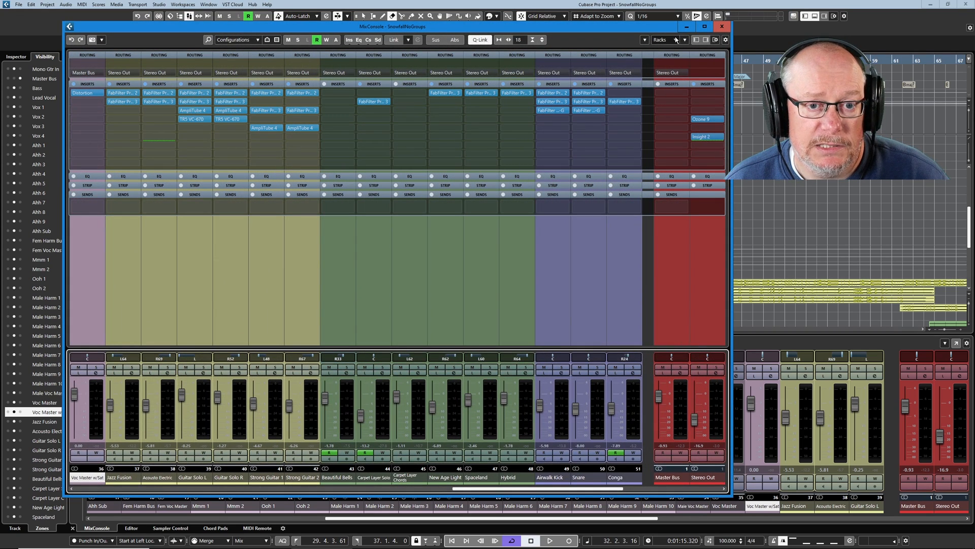
# Step: Show the Direct Routing rack in the MixConsole to see each vocal channel's destinations
pyautogui.click(662, 40)
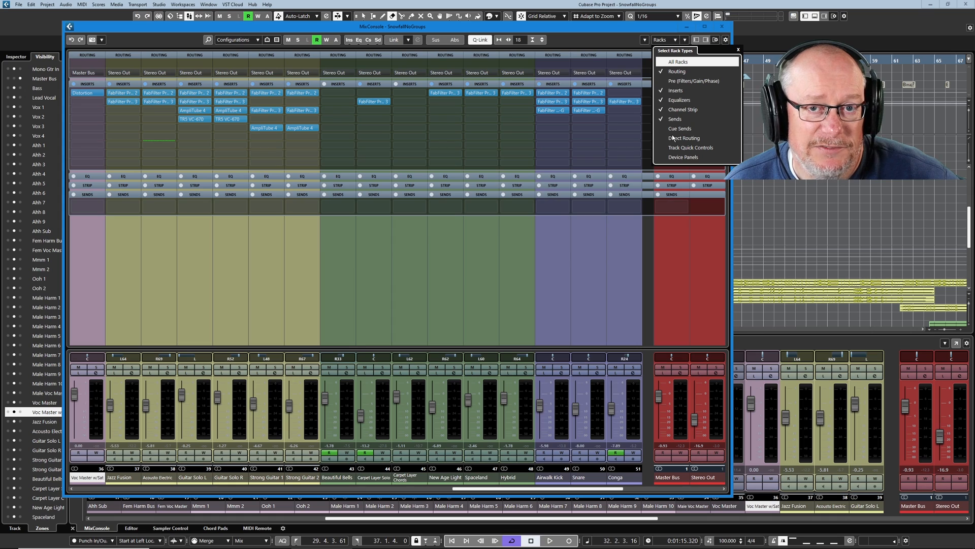
pyautogui.click(684, 137)
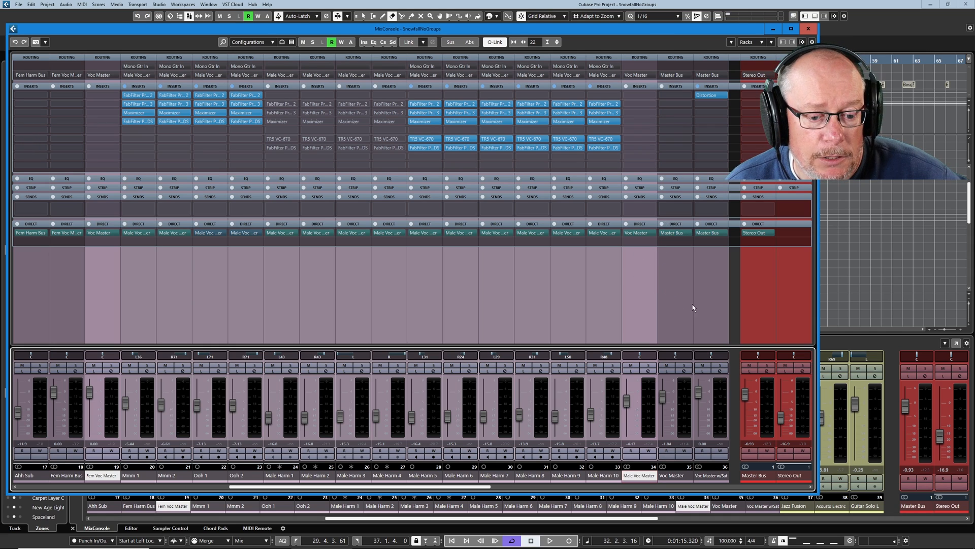
# Step: Add Voc Master w/Sat as a second direct-routing destination on Fem Voc Master and Male Voc Master, and raise Stereo Out to -25.9
pyautogui.click(636, 232)
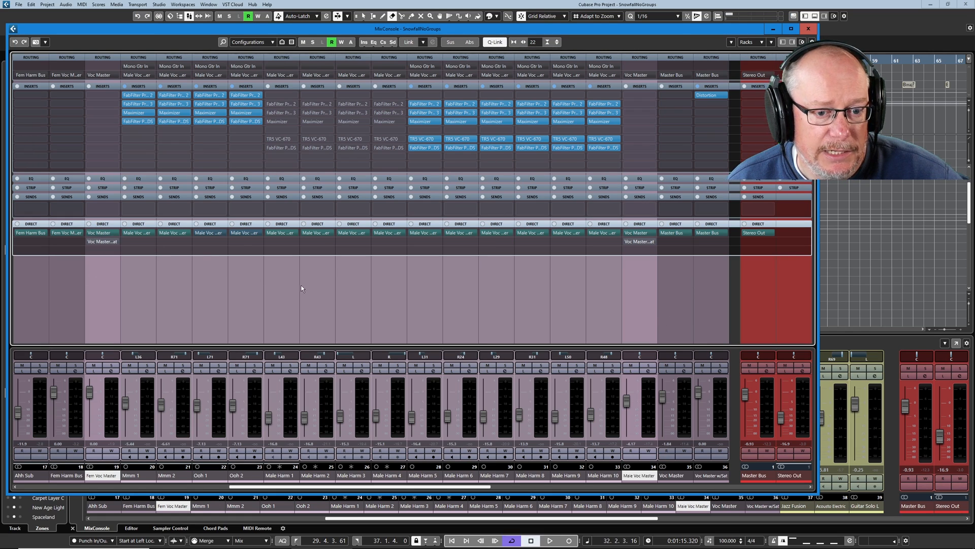
pyautogui.moveTo(141, 272)
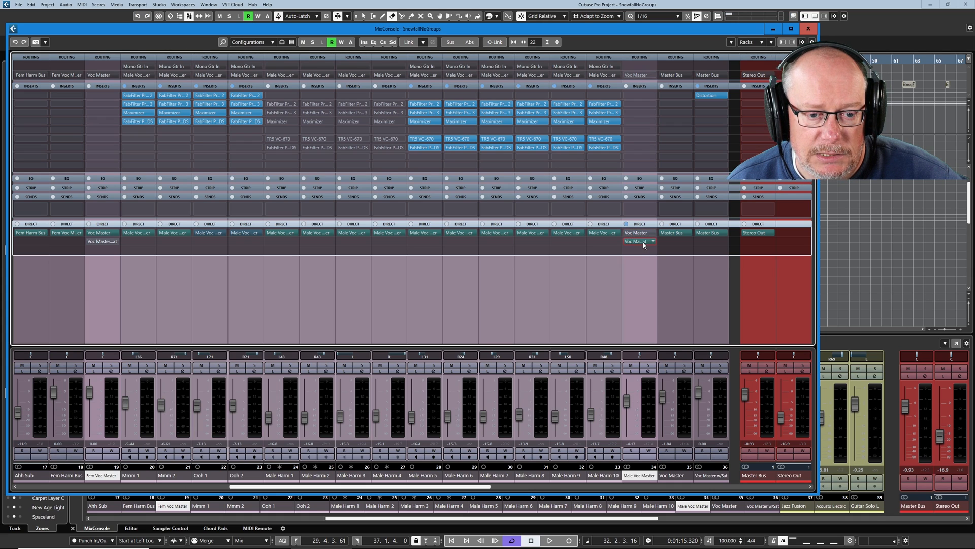
pyautogui.click(639, 242)
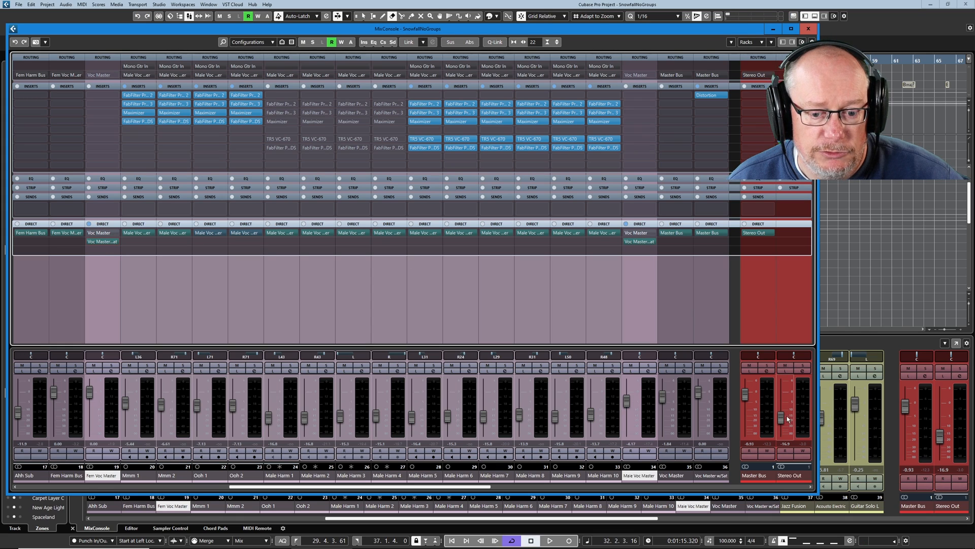
pyautogui.moveTo(787, 422); pyautogui.dragTo(787, 413)
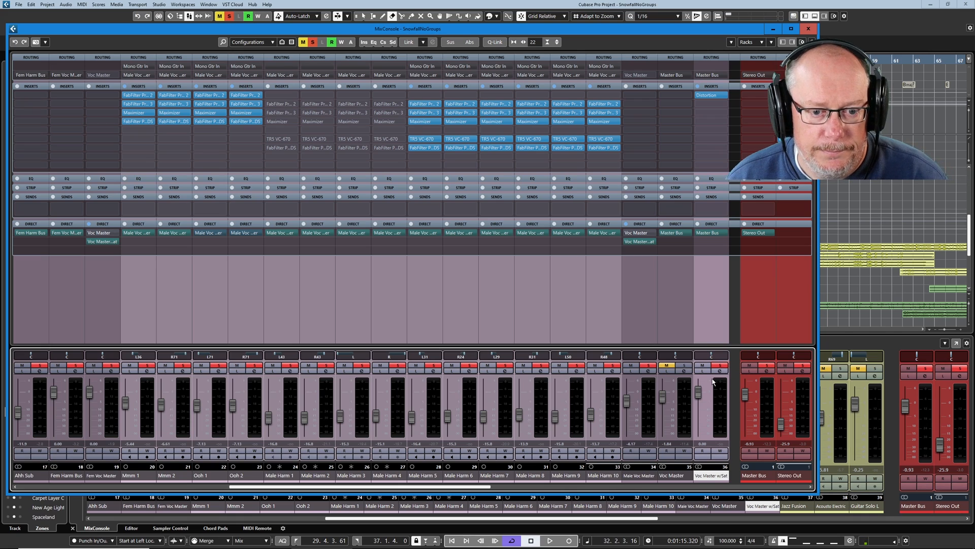
# Step: Raise the Distortion boost on Voc Master w/Sat to about 1.7
pyautogui.click(548, 539)
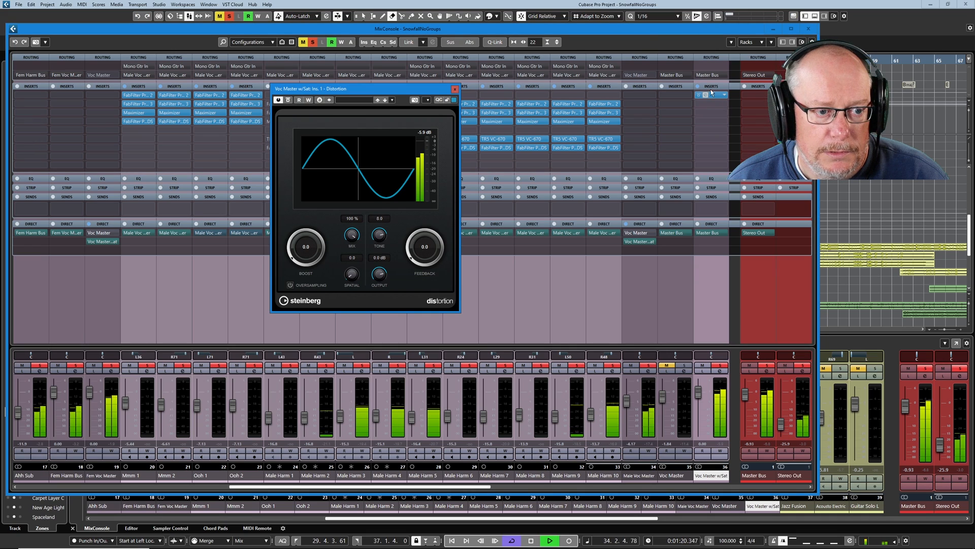
pyautogui.moveTo(305, 247); pyautogui.dragTo(306, 234)
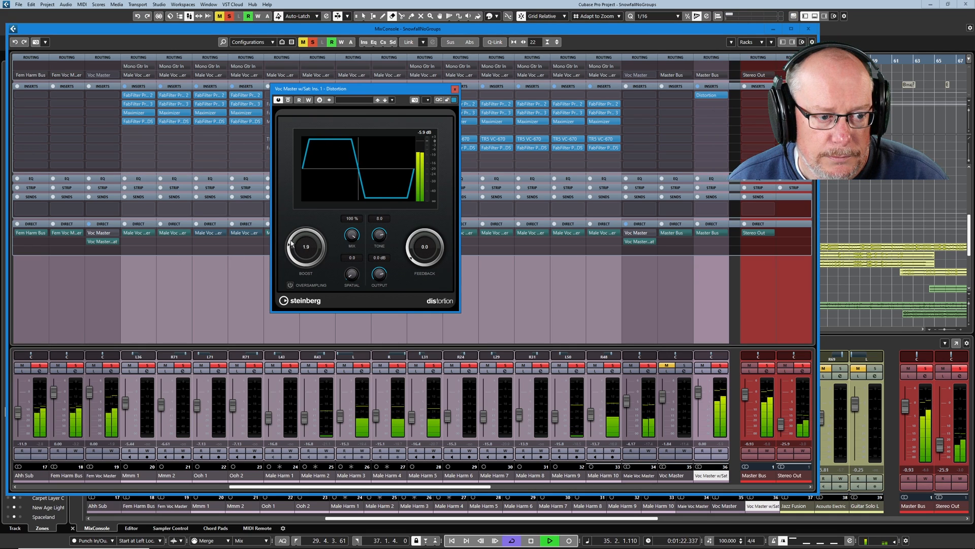
pyautogui.moveTo(306, 247); pyautogui.dragTo(306, 252)
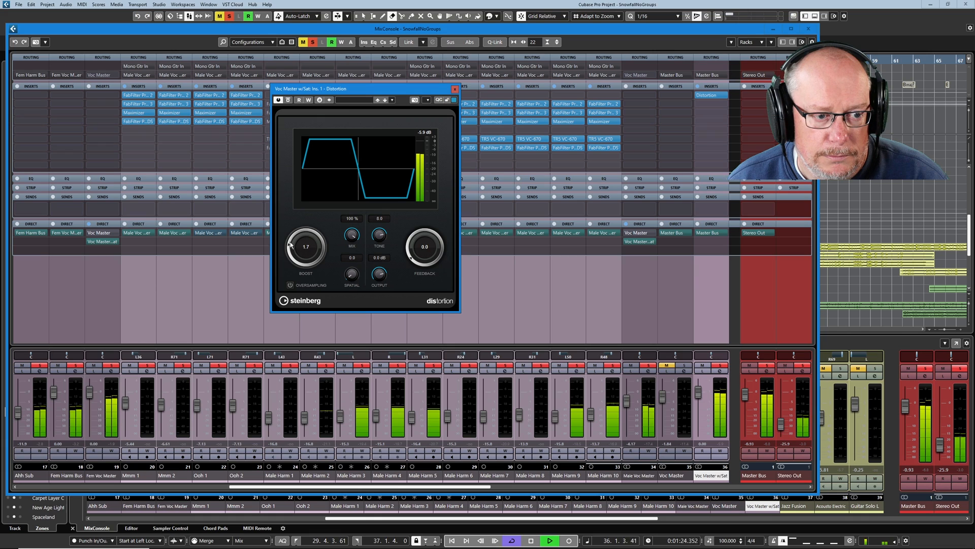
pyautogui.click(456, 88)
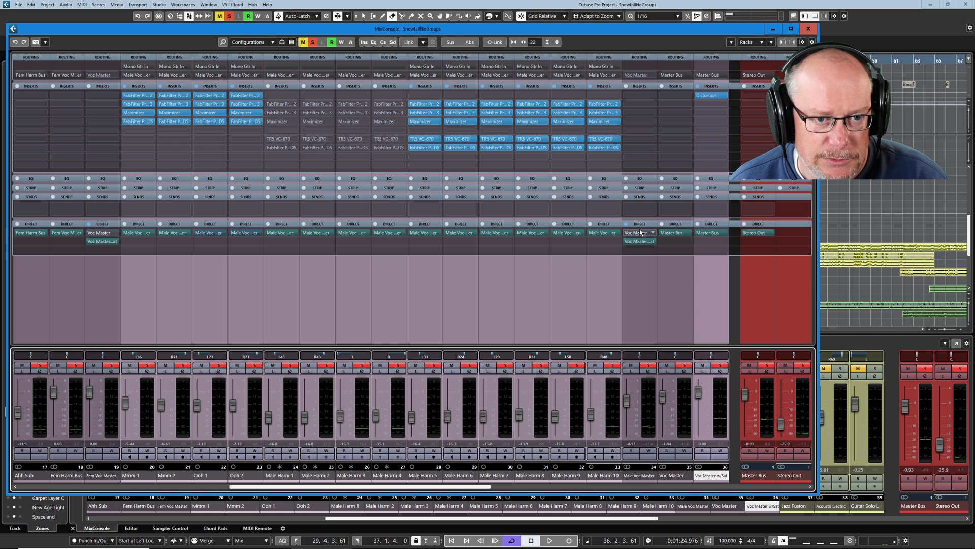
# Step: Listen to playback, then bring up Male Voc Master's Direct Routing rack options with Summing Mode
pyautogui.click(548, 539)
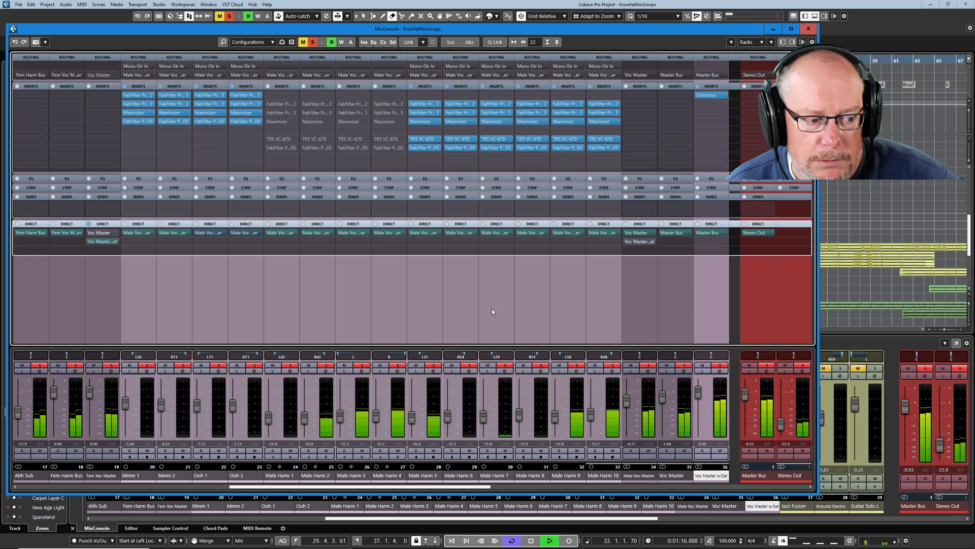
pyautogui.click(101, 242)
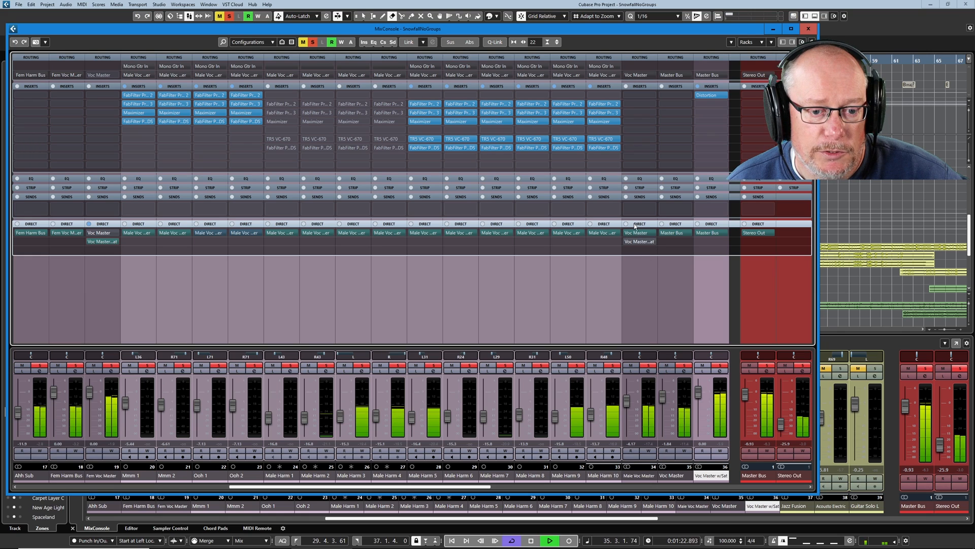
pyautogui.click(638, 232)
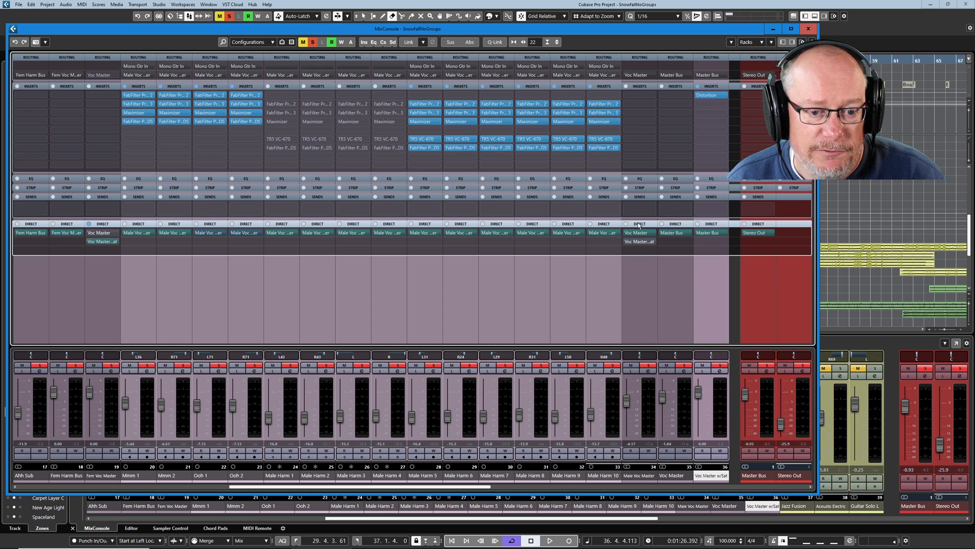
pyautogui.rightClick(638, 226)
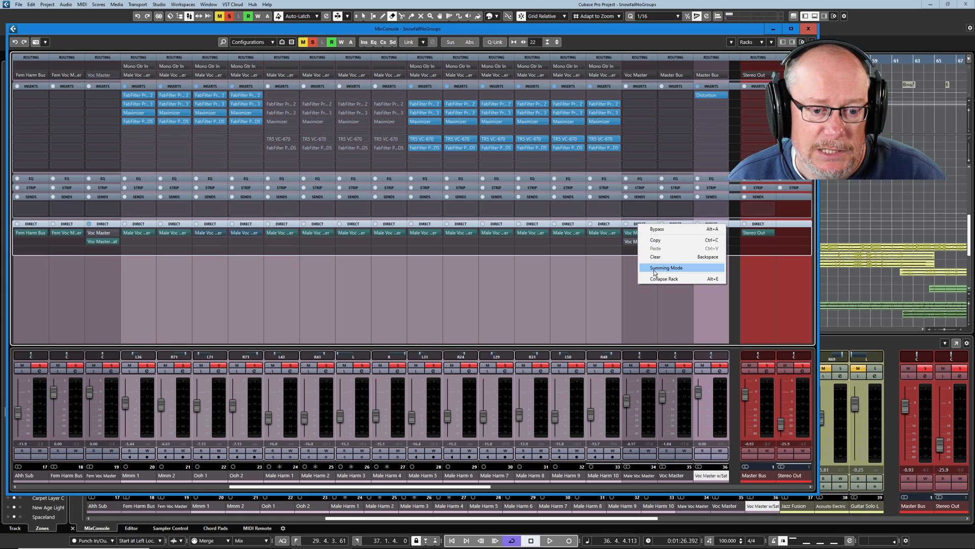